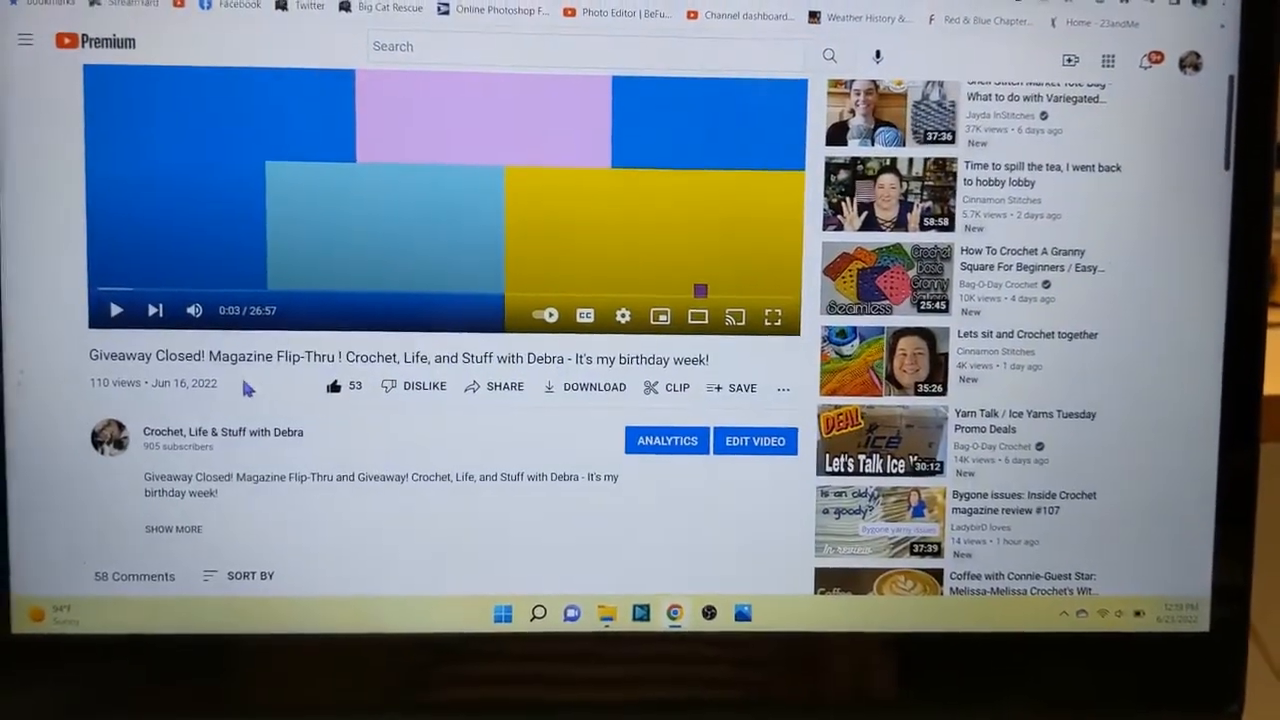
# - Fetch the video's comments filtered for 'cooking', passing the captcha, yielding 31 unique comments
pyautogui.scroll(-3)
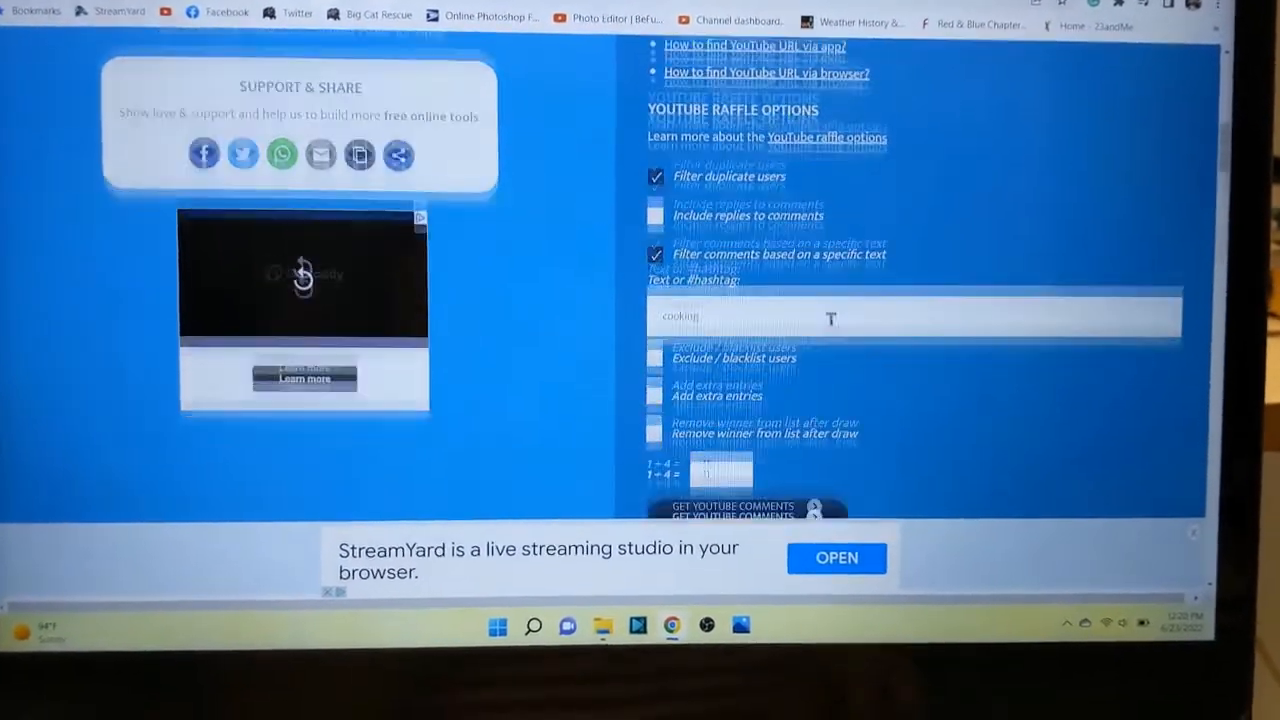
pyautogui.scroll(-3)
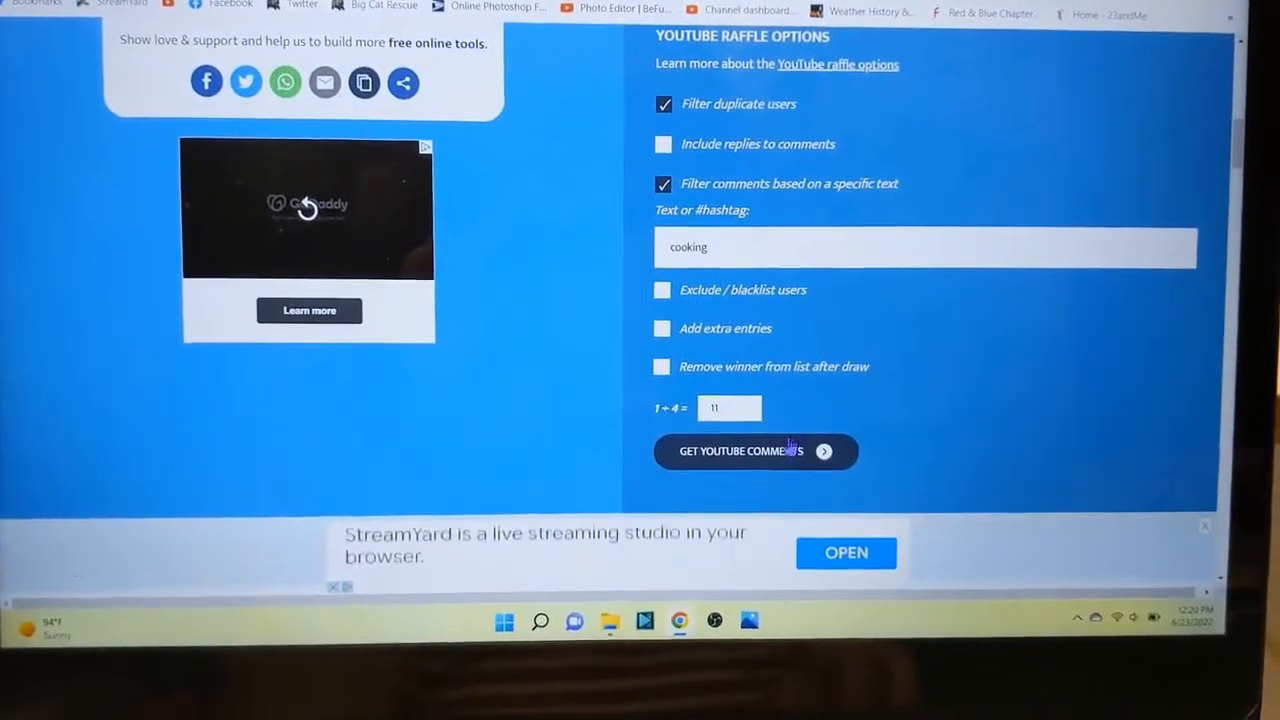
pyautogui.click(744, 452)
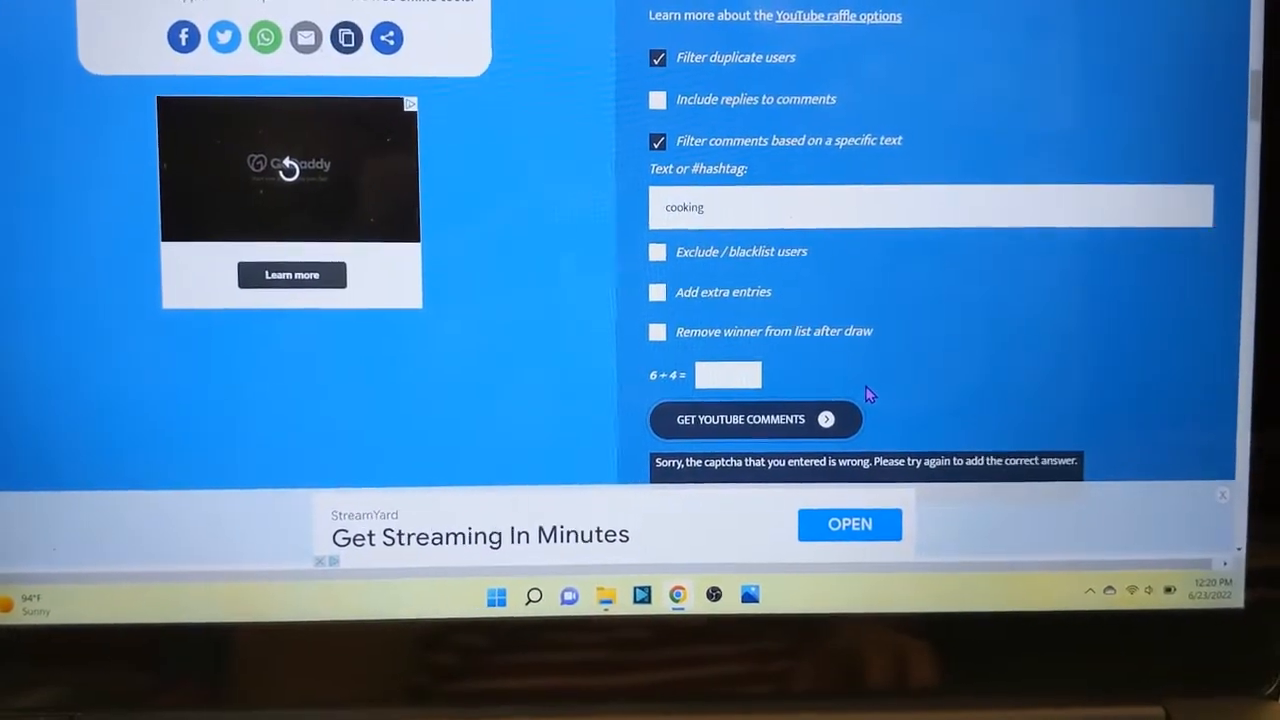
pyautogui.click(752, 376)
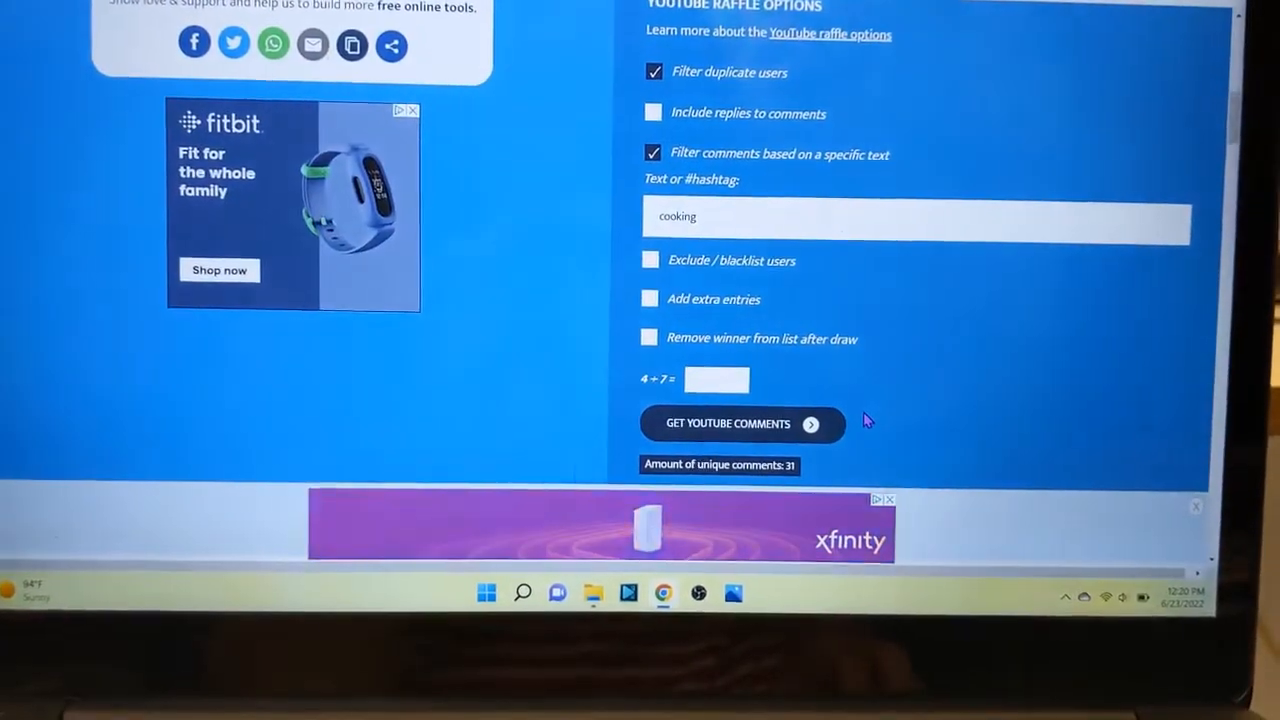
pyautogui.scroll(-3)
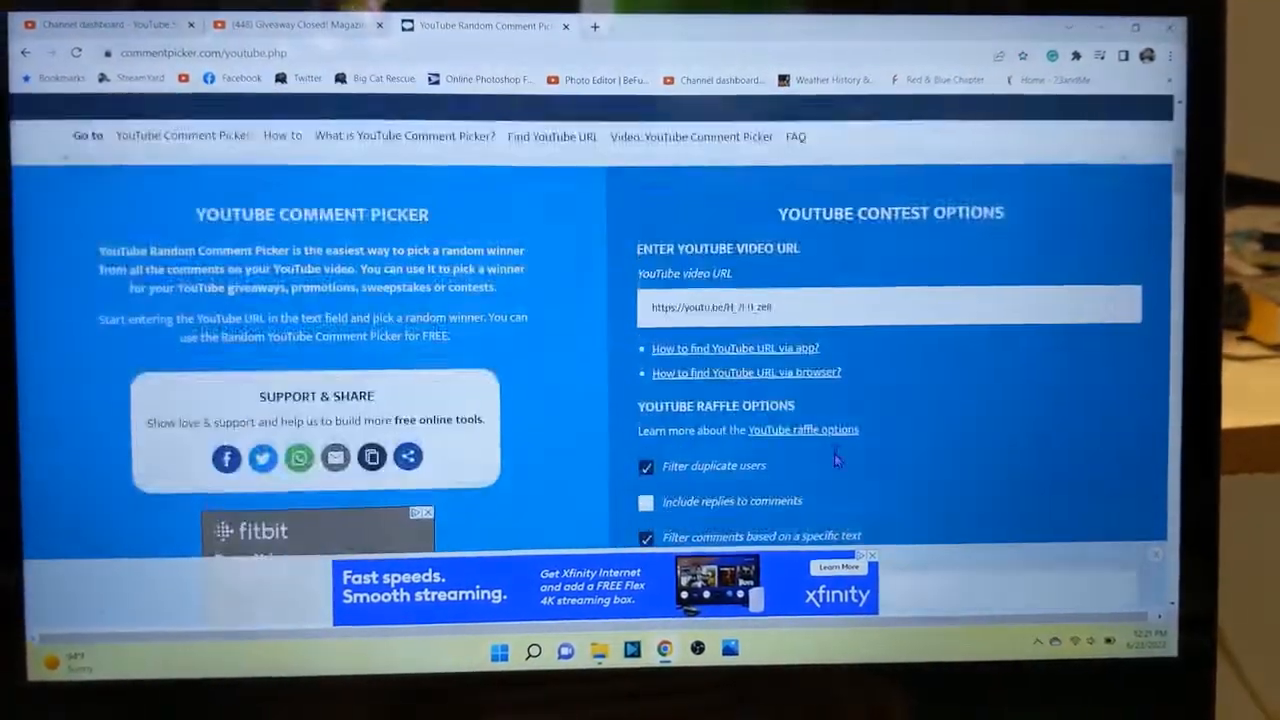
# - Run the raffle, picking TriciatheKnittingLady from 31 names, and go to her YouTube channel
pyautogui.scroll(-3)
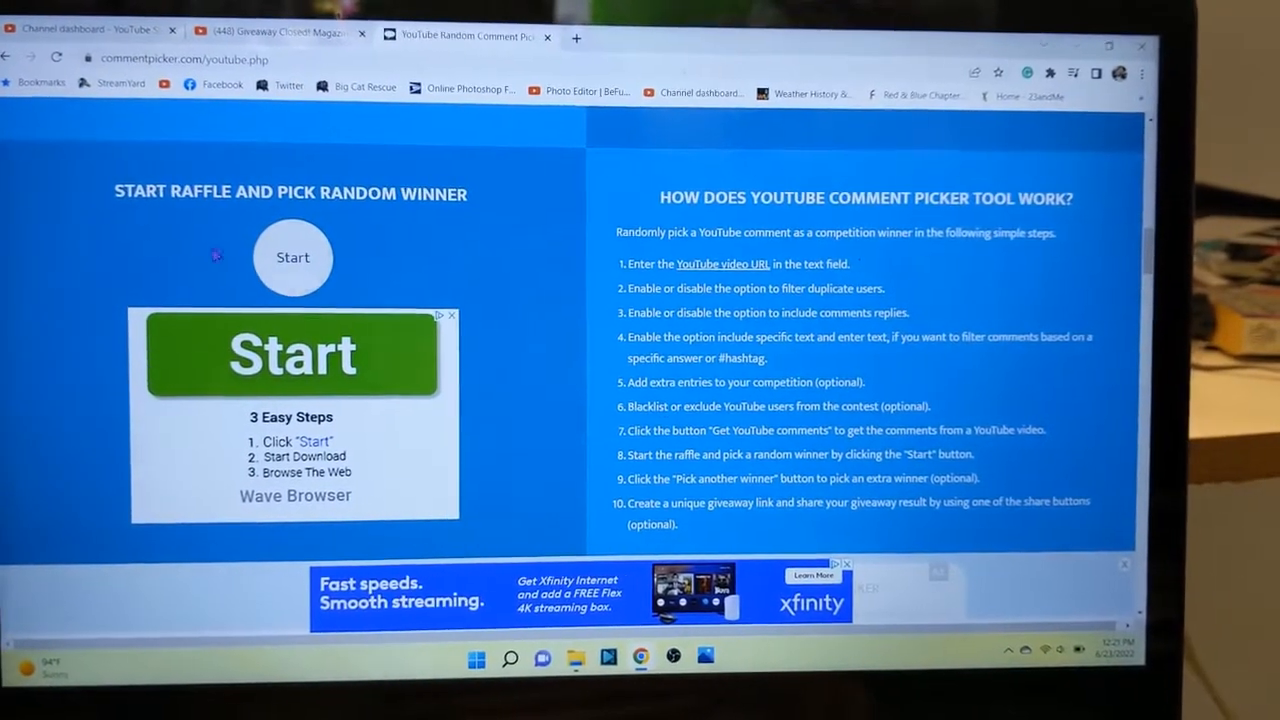
pyautogui.click(292, 256)
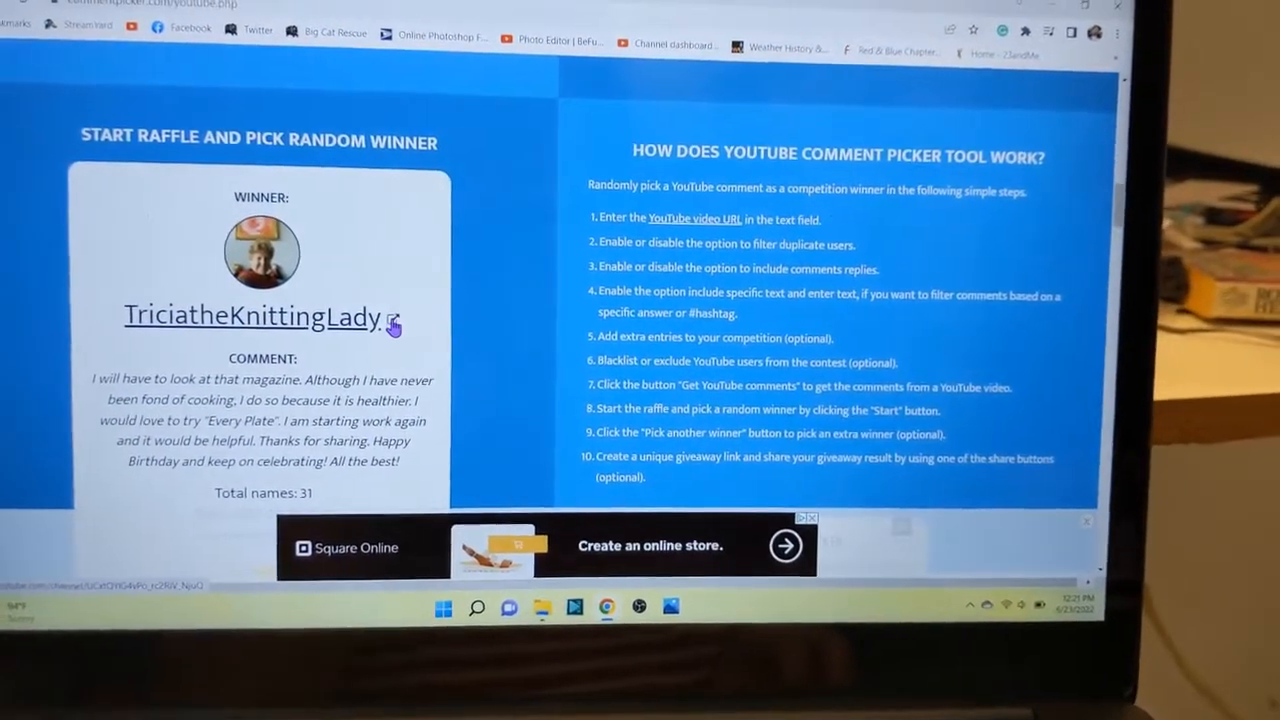
pyautogui.click(248, 316)
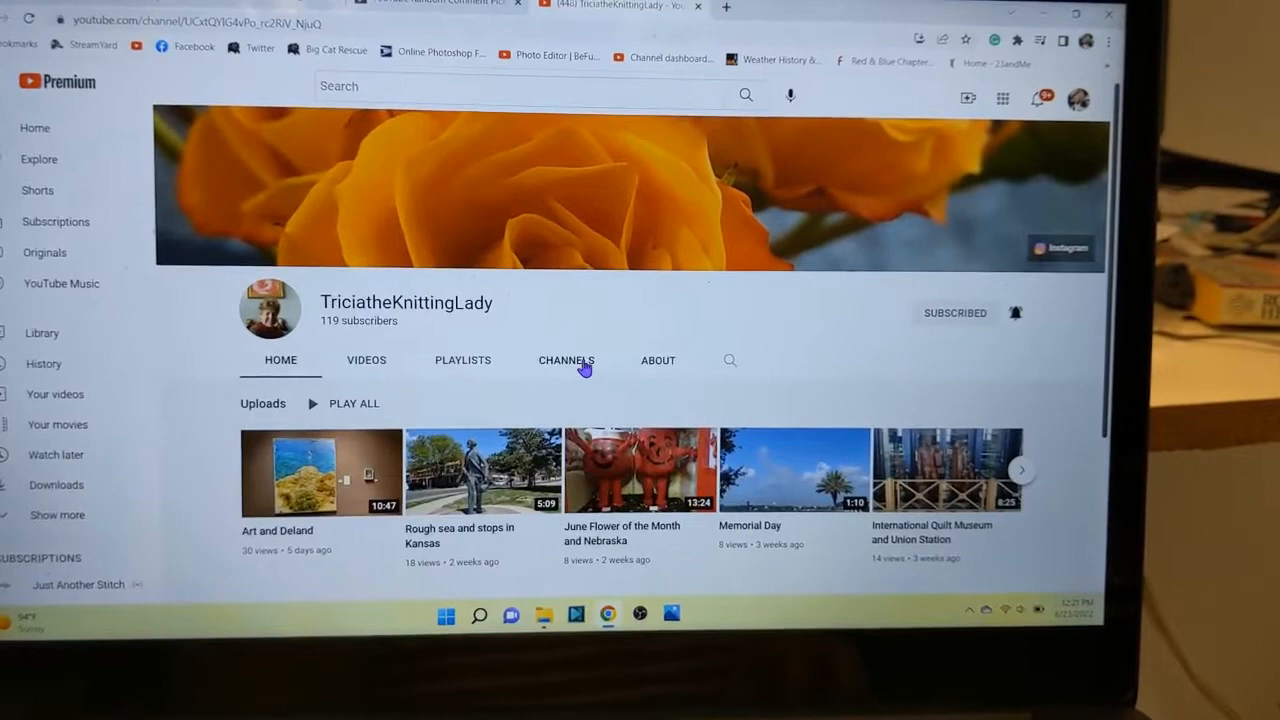
# - Browse TriciatheKnittingLady's subscriptions, which include Crochet, Life & Stuff with Debra
pyautogui.click(566, 360)
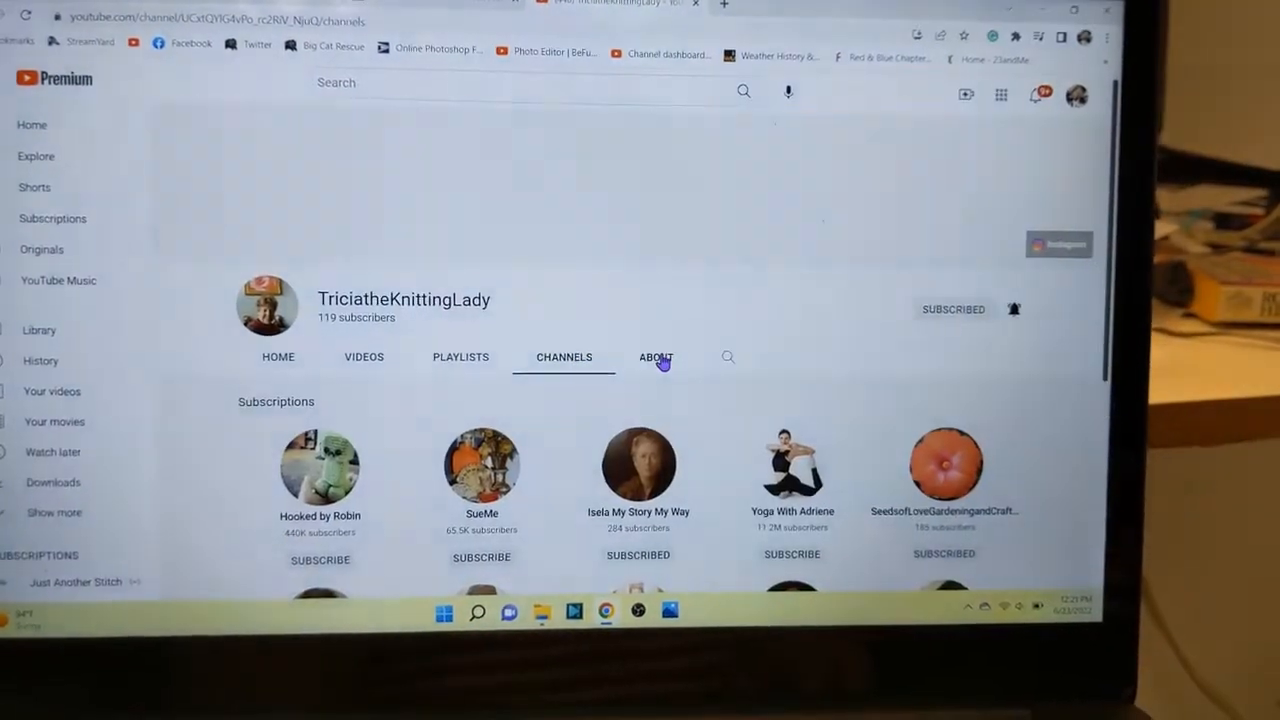
pyautogui.scroll(-3)
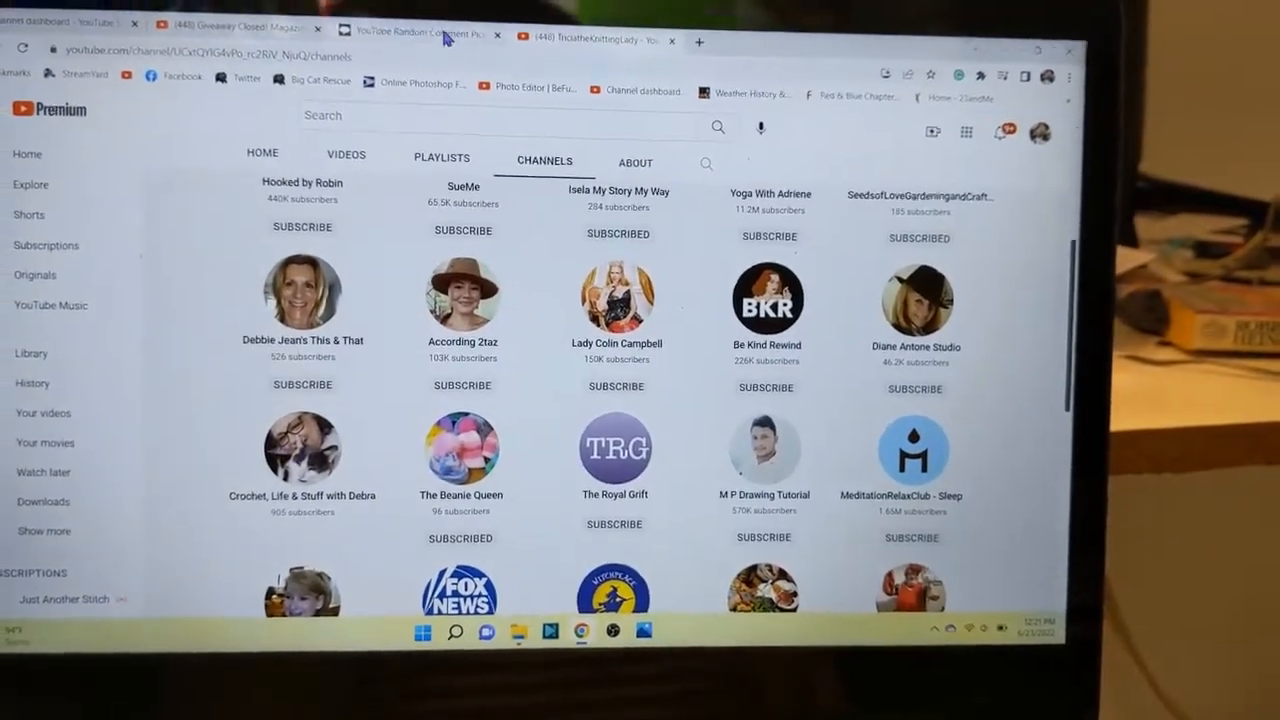
pyautogui.click(416, 32)
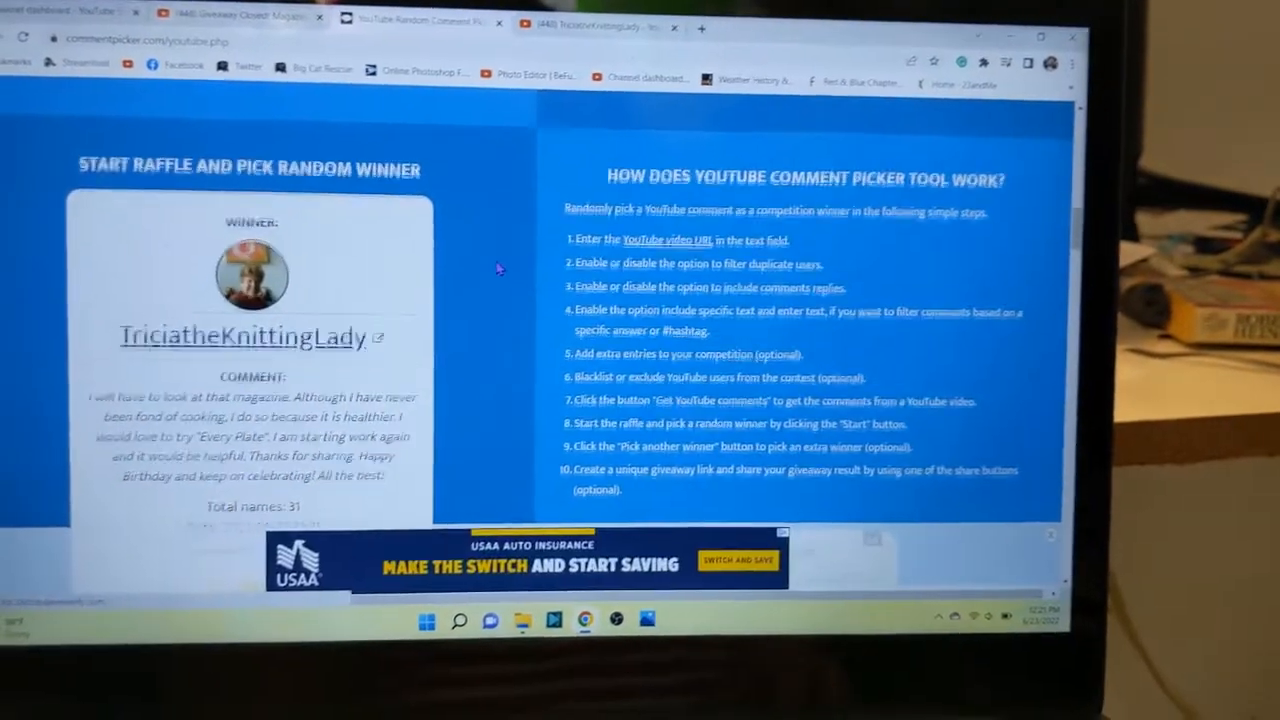
pyautogui.scroll(-3)
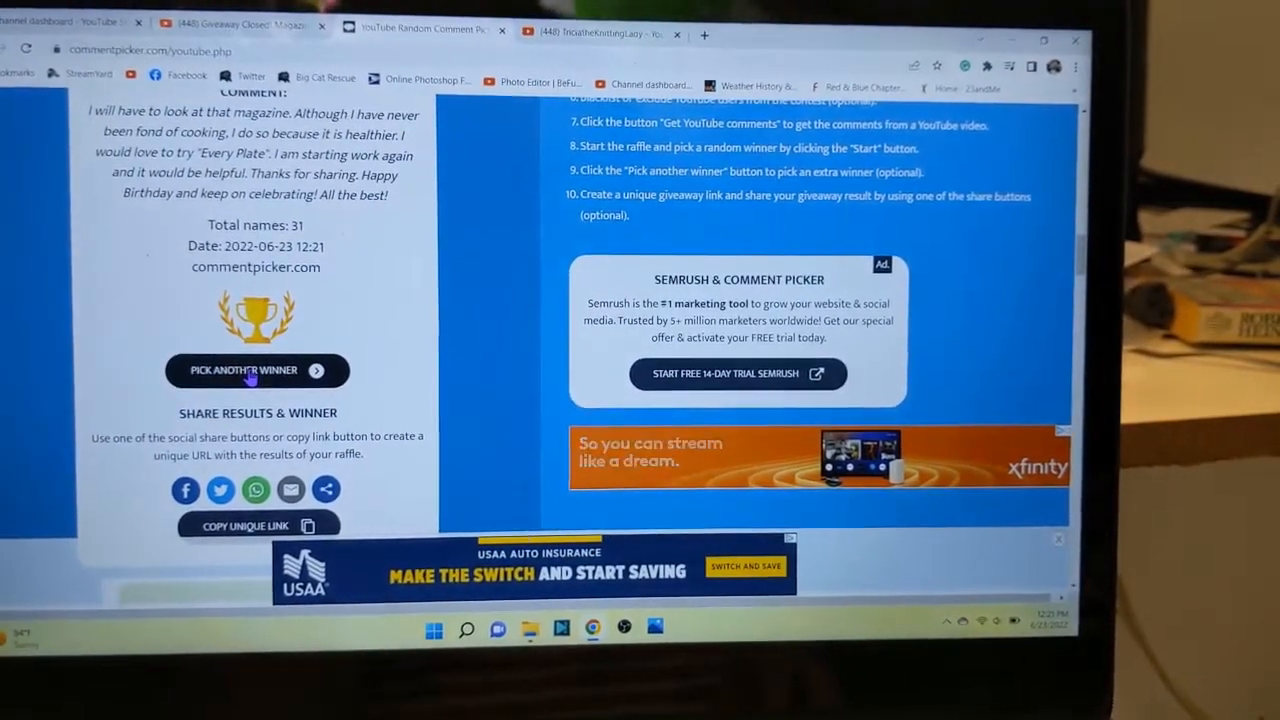
pyautogui.click(256, 370)
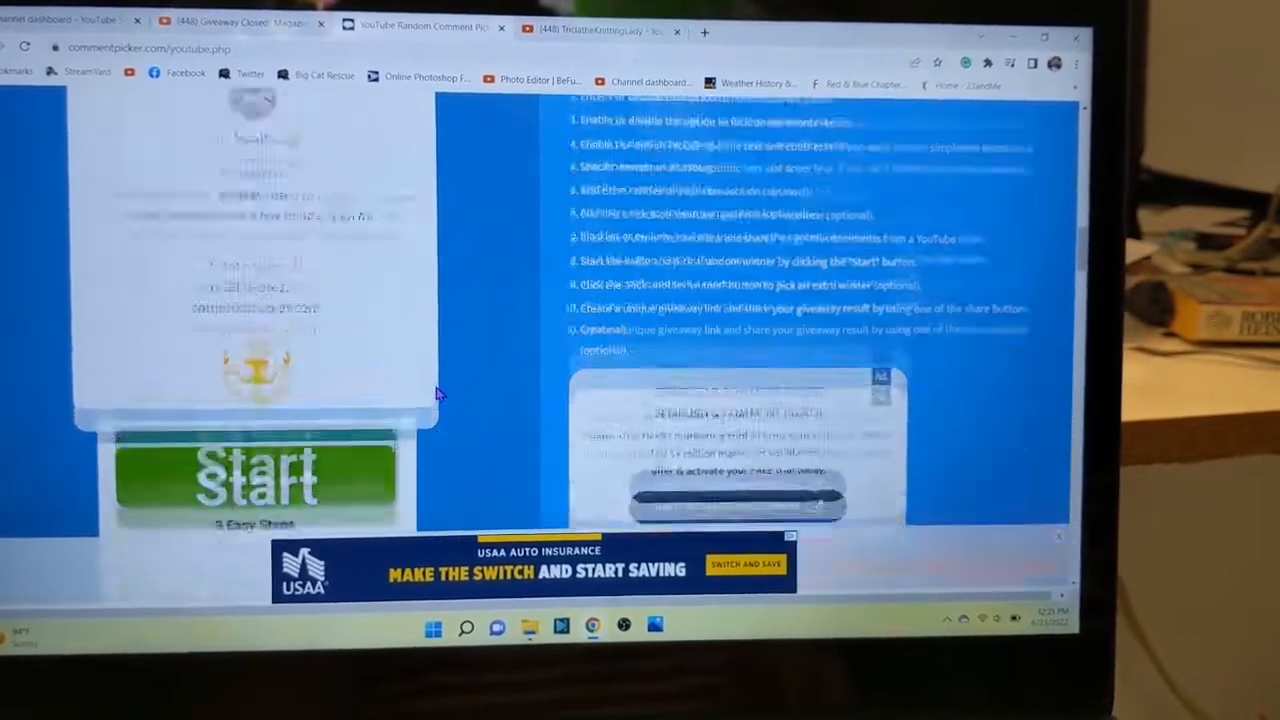
pyautogui.click(256, 478)
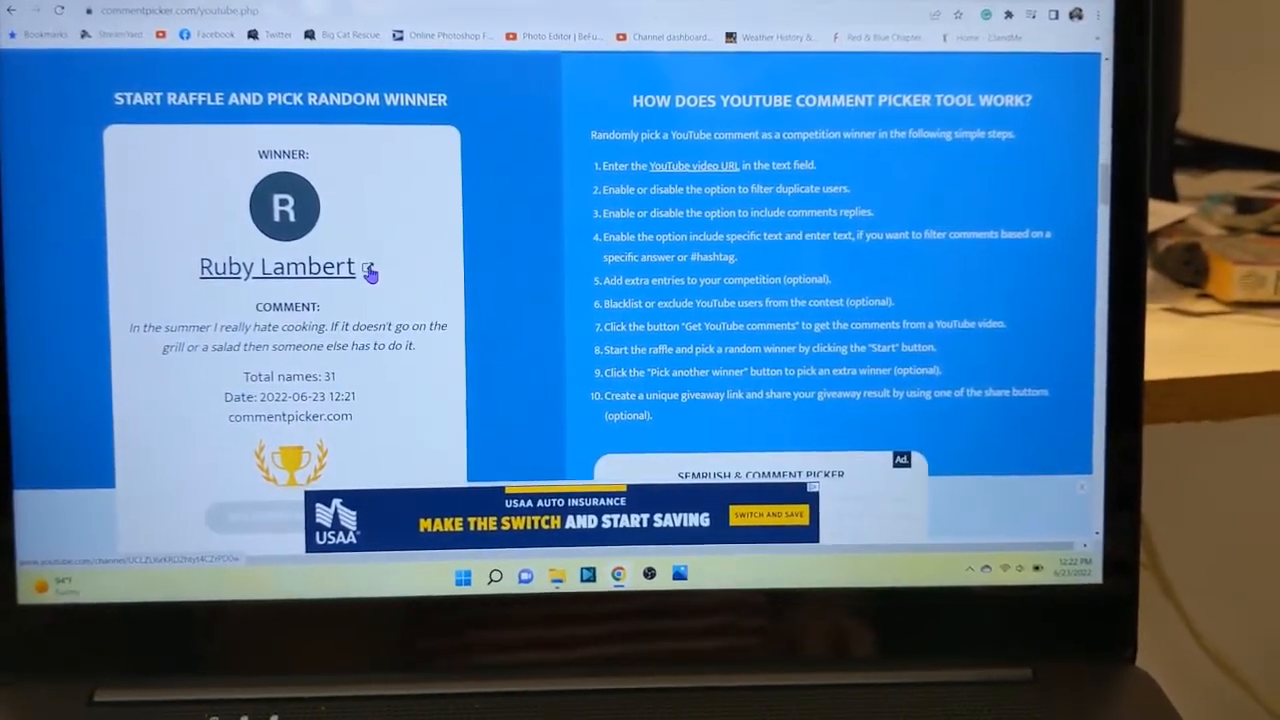
# - Check Ruby Lambert's YouTube Channels tab, finding no featured channels, and return to the results
pyautogui.click(276, 266)
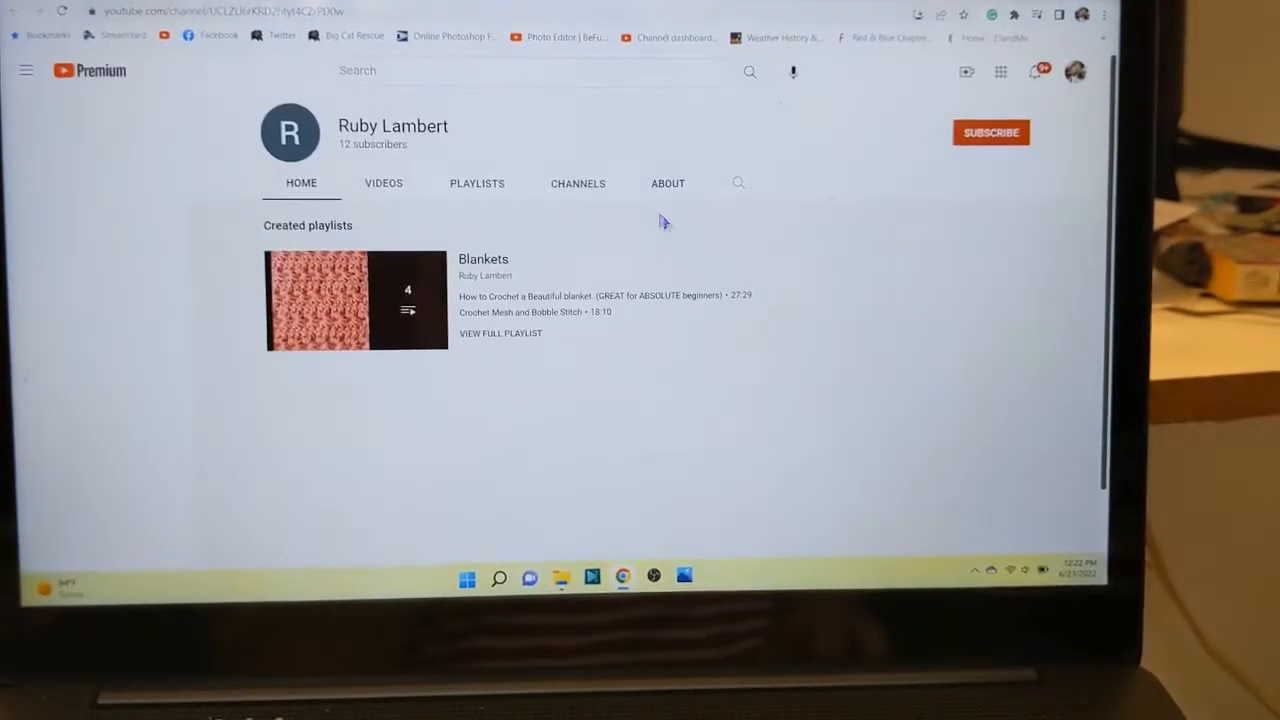
pyautogui.click(26, 70)
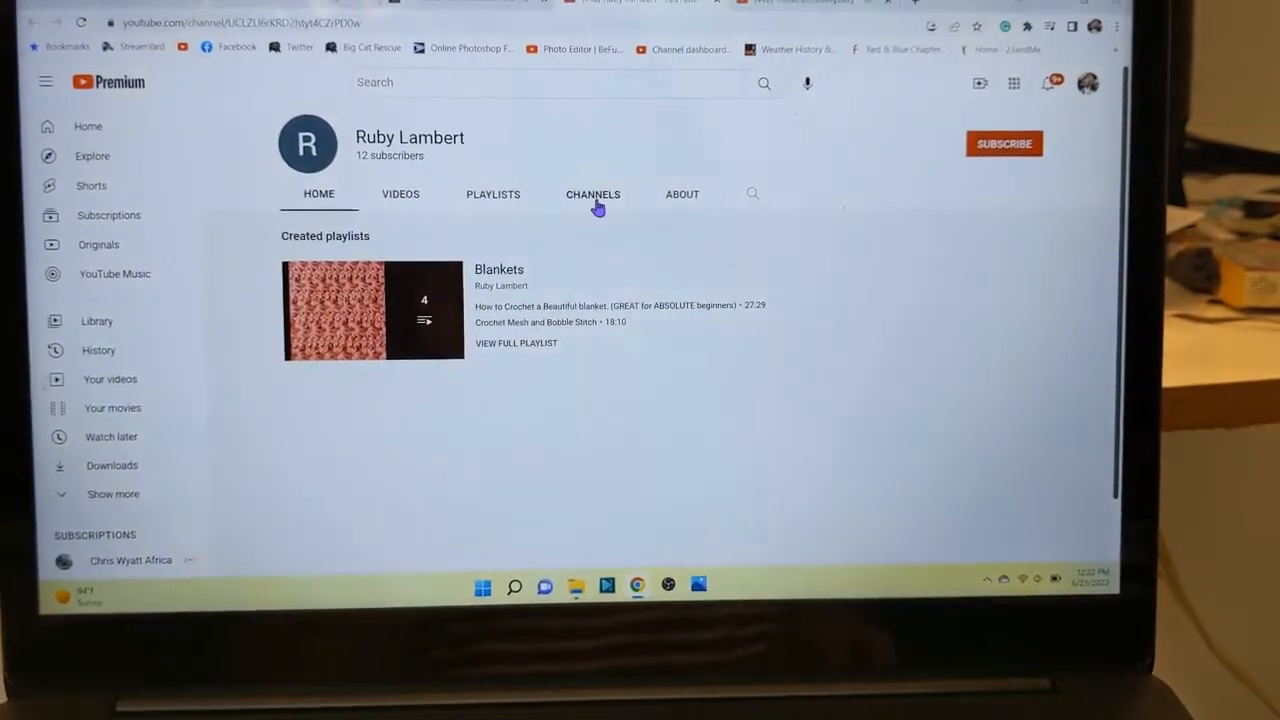
pyautogui.click(592, 194)
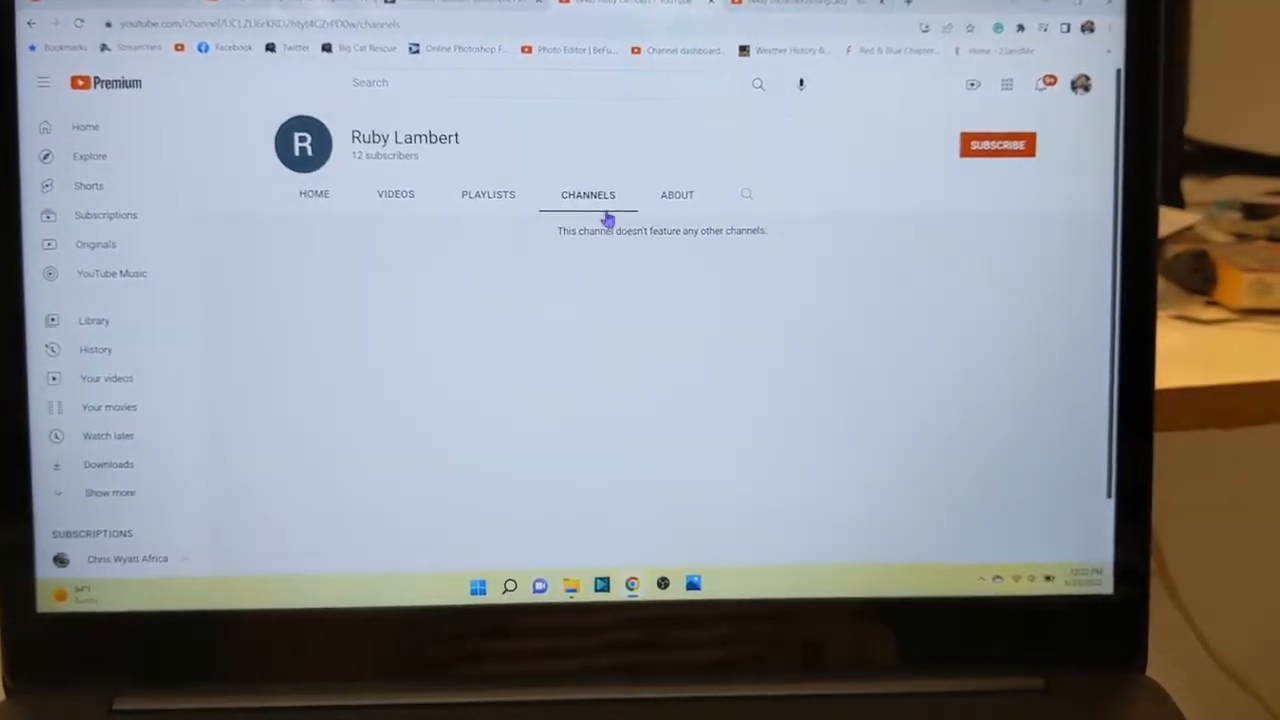
pyautogui.click(470, 8)
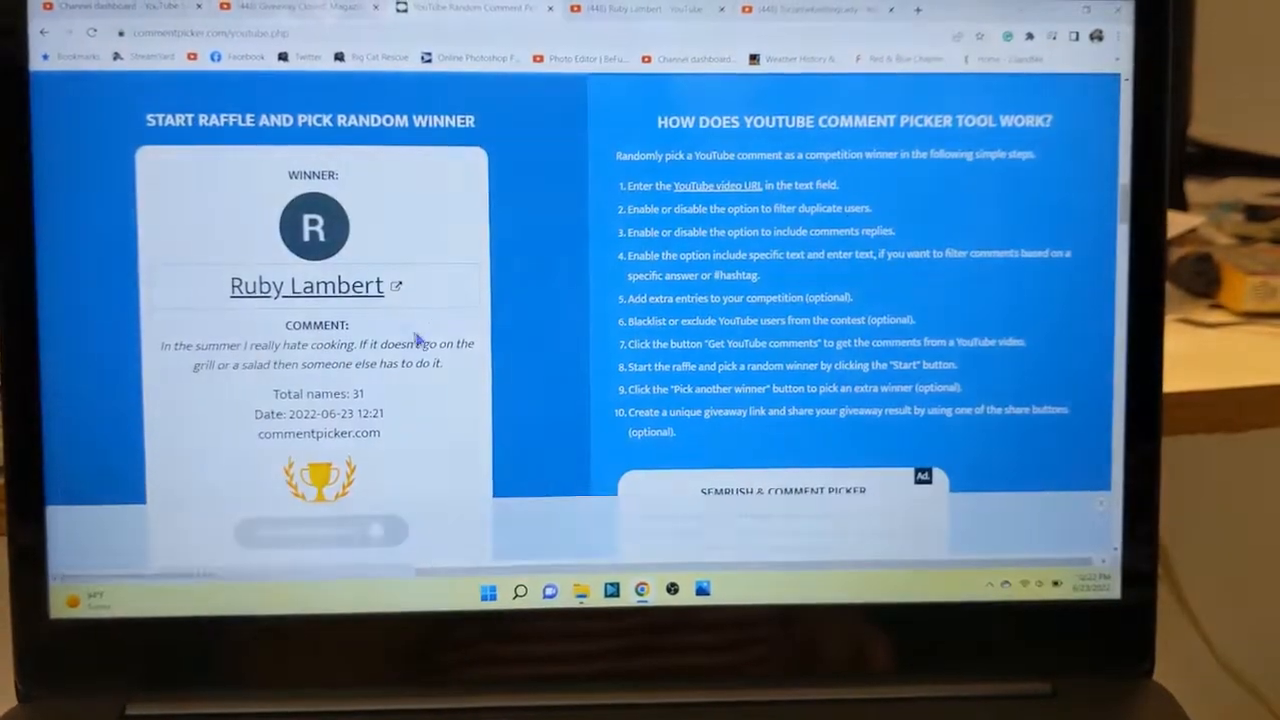
pyautogui.scroll(-3)
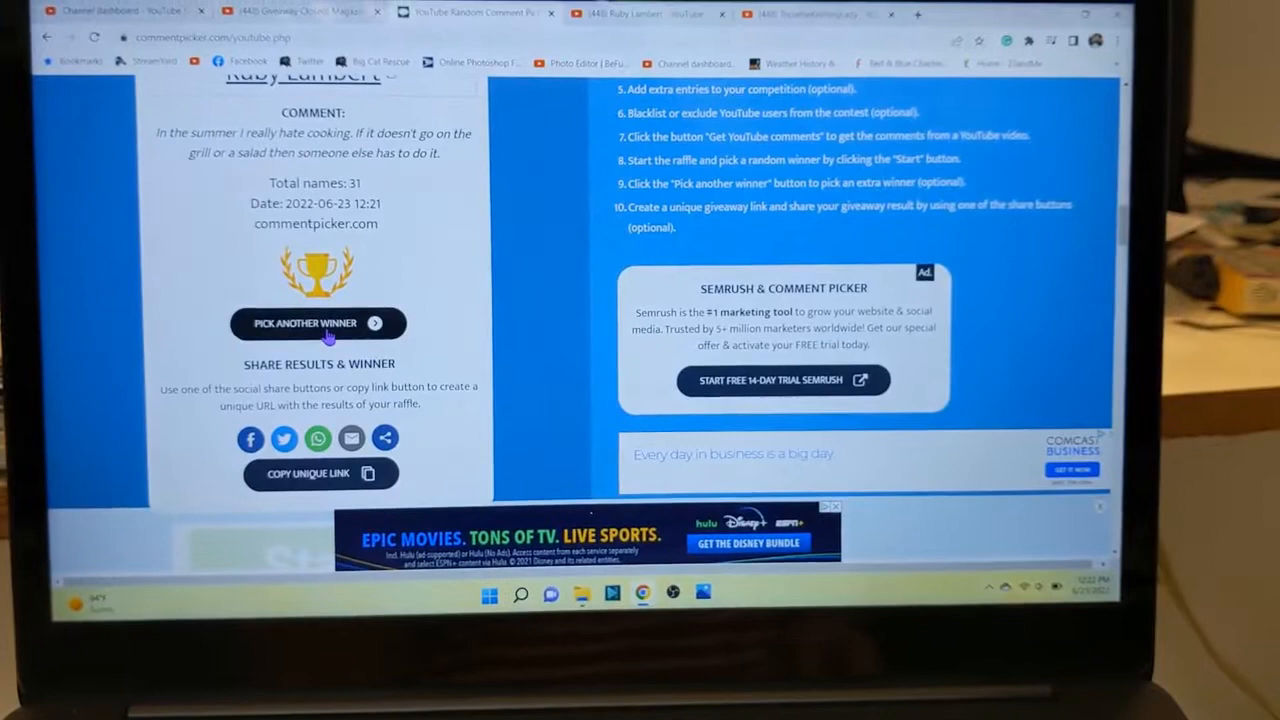
pyautogui.click(304, 324)
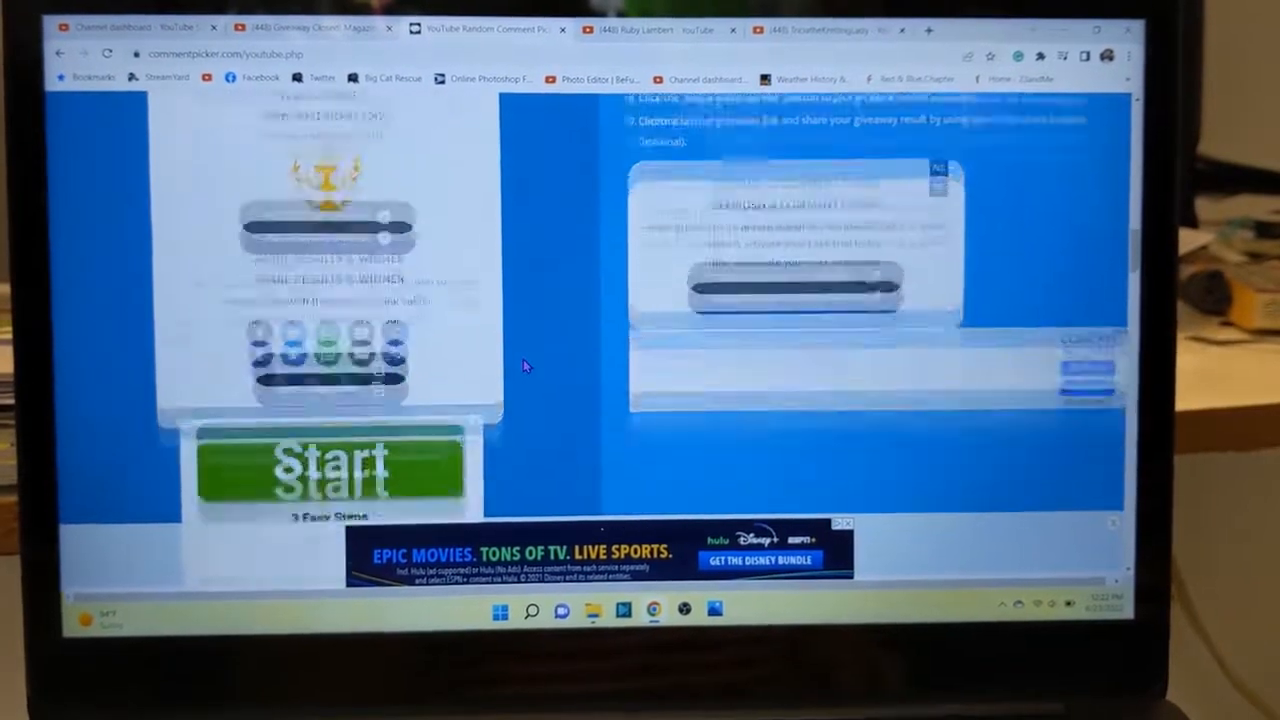
pyautogui.click(328, 460)
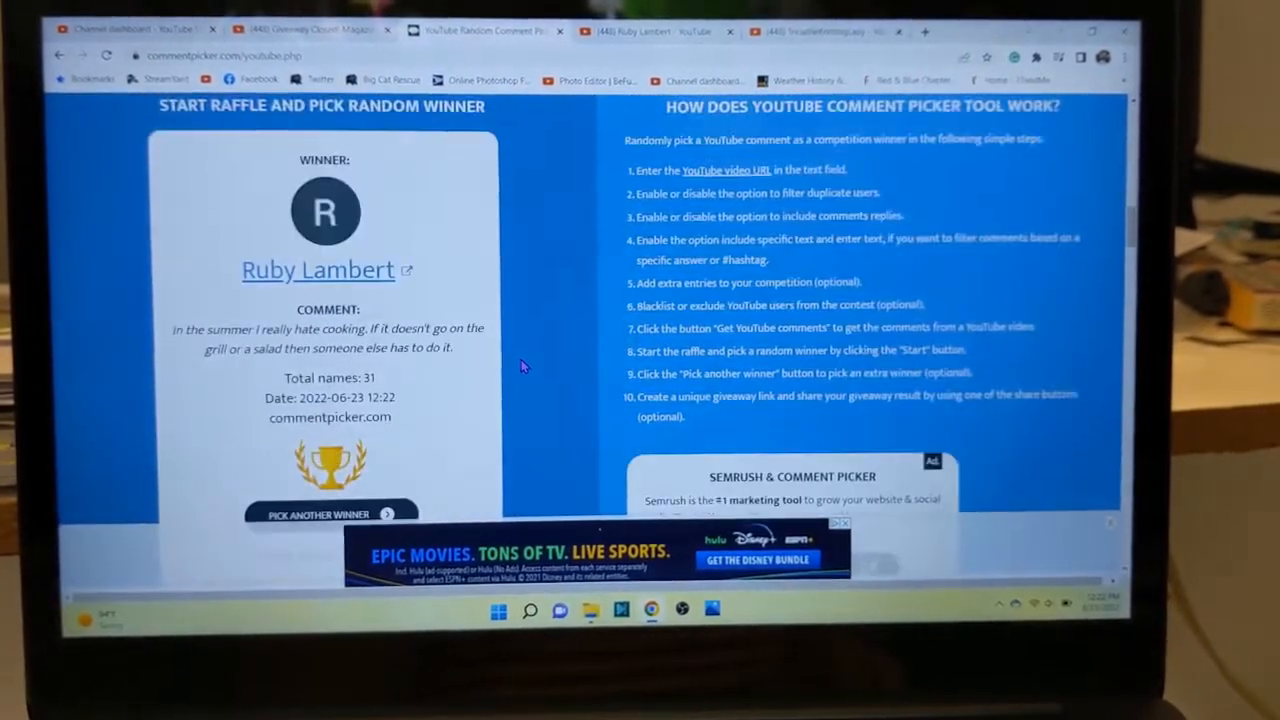
pyautogui.scroll(-3)
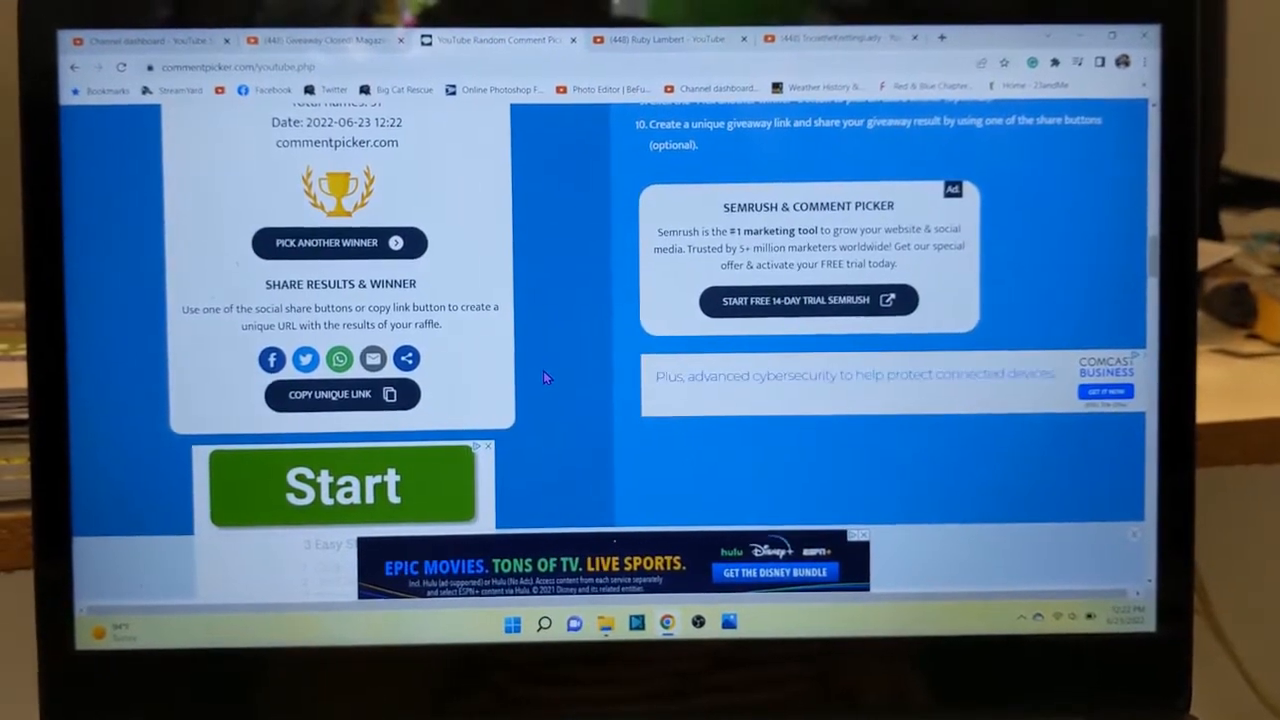
pyautogui.scroll(3)
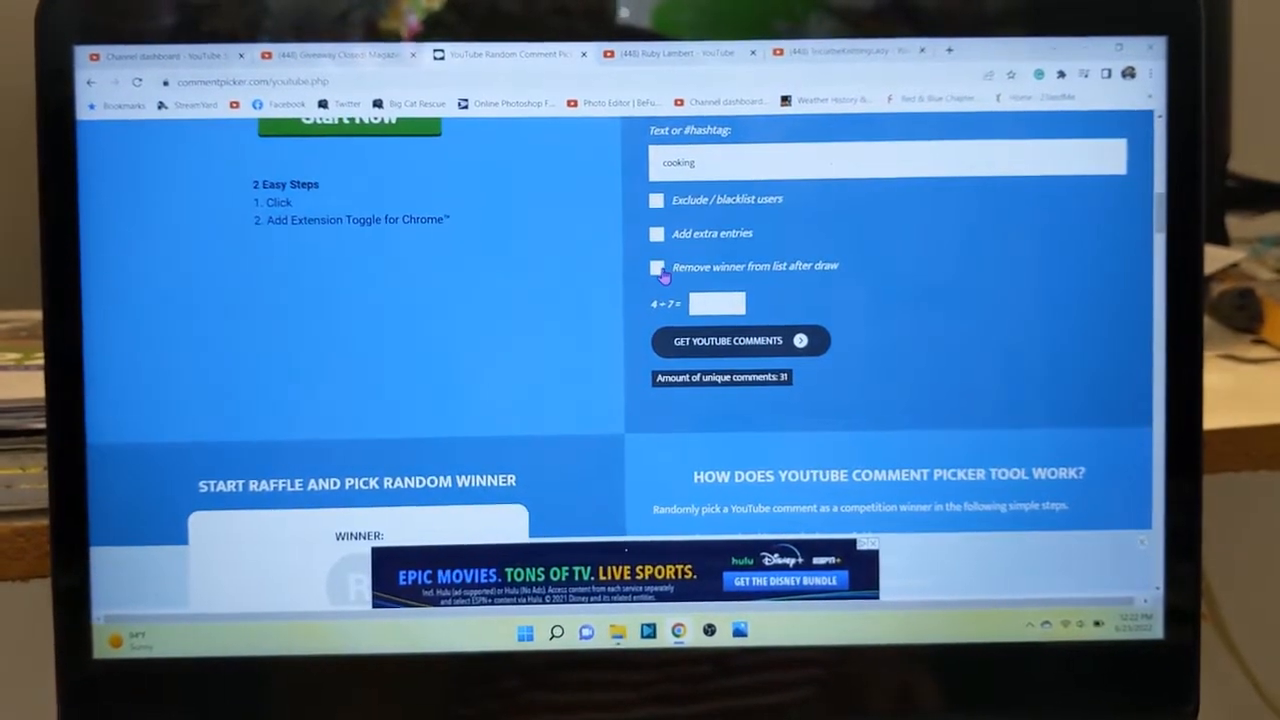
# - Enable 'Remove winner from list after draw', reload comments via captcha, and draw Crafts by Thee Rose
pyautogui.click(656, 268)
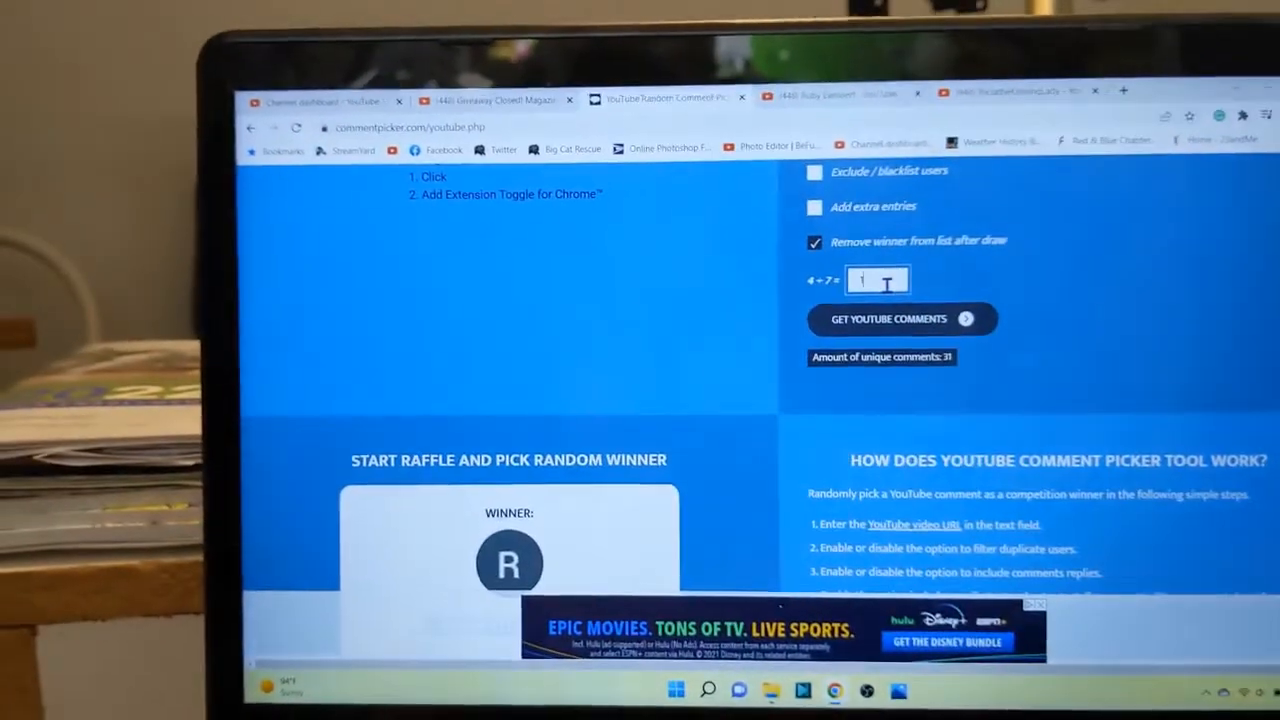
pyautogui.write('1')
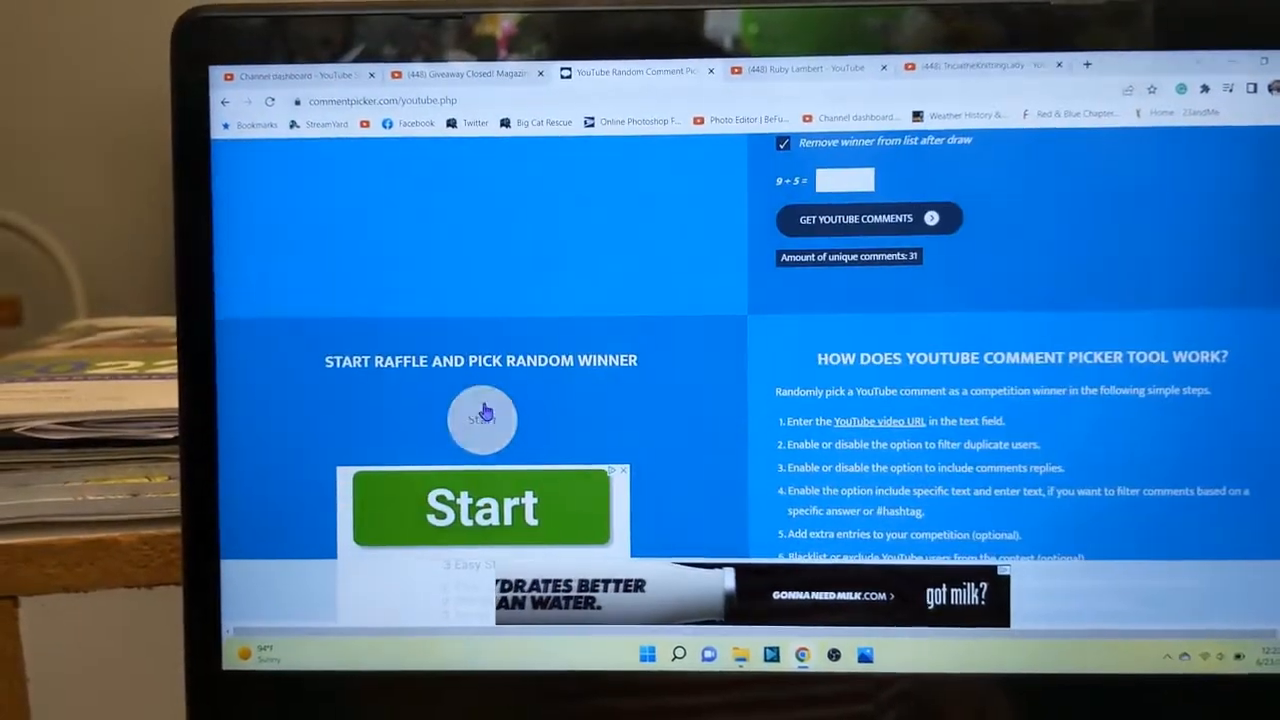
pyautogui.click(480, 420)
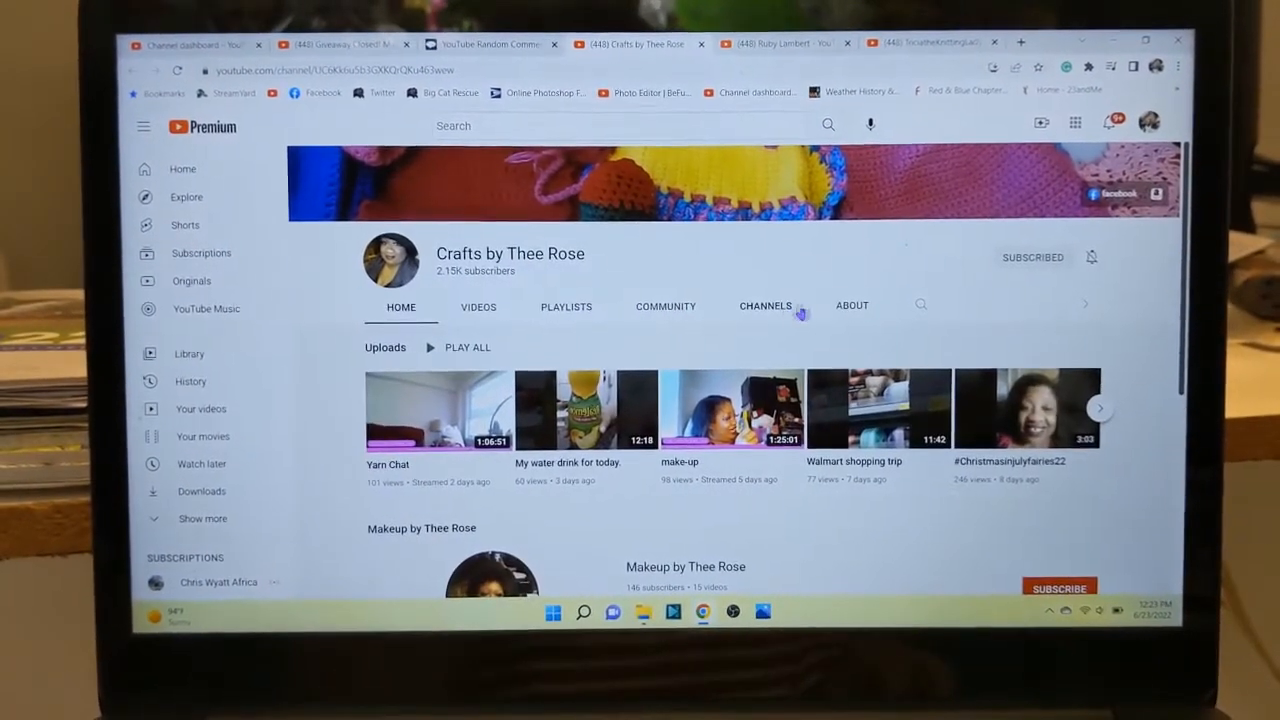
# - Show Crafts by Thee Rose's Channels tab filtered to Subscriptions only
pyautogui.click(764, 306)
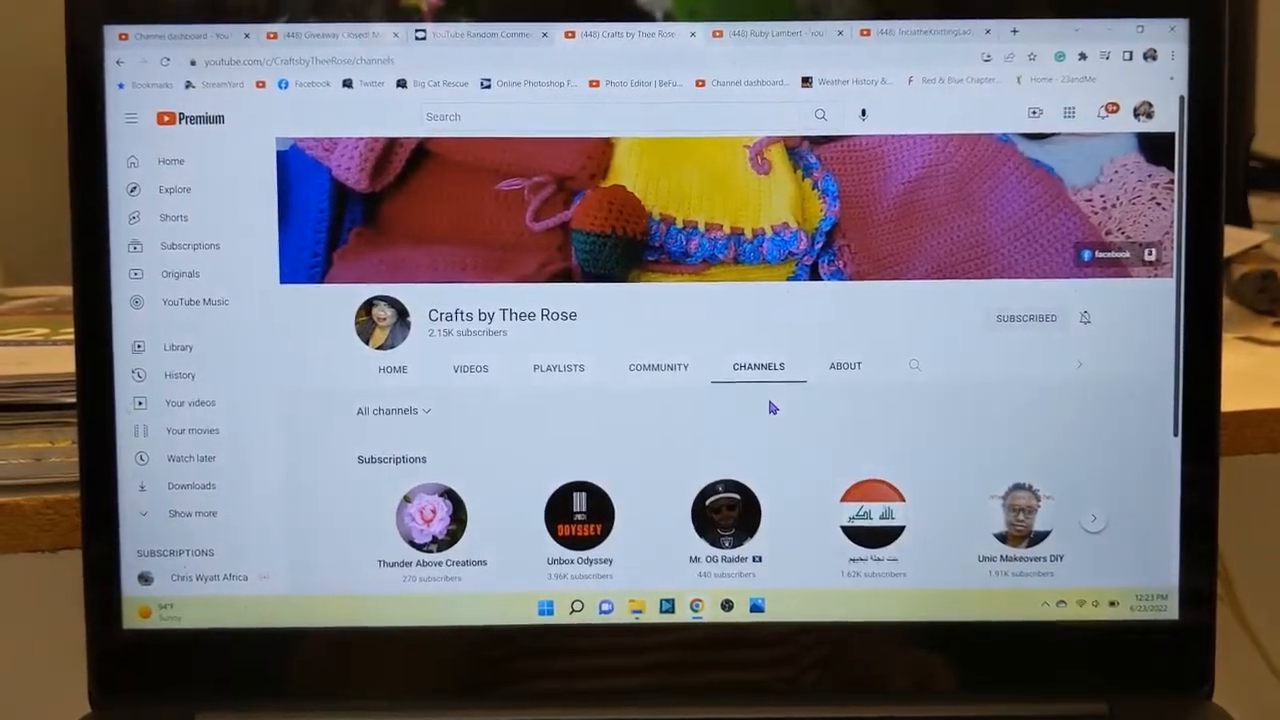
pyautogui.scroll(-3)
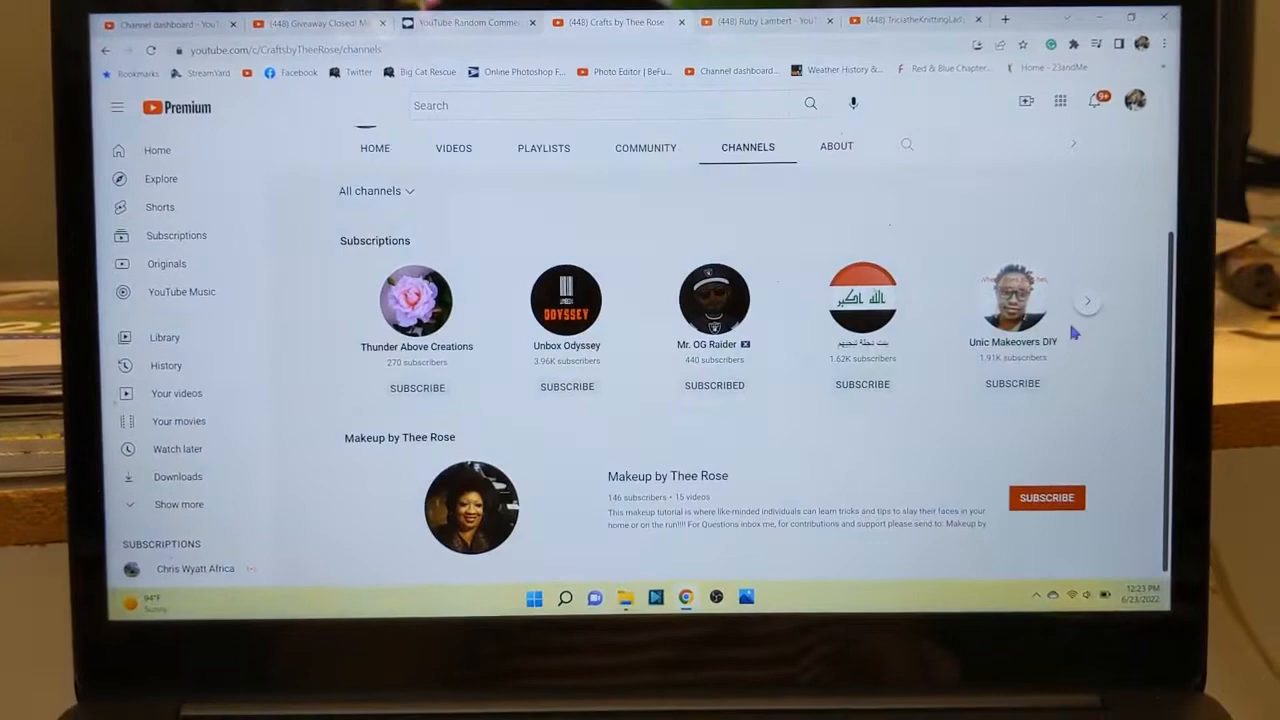
pyautogui.click(1088, 300)
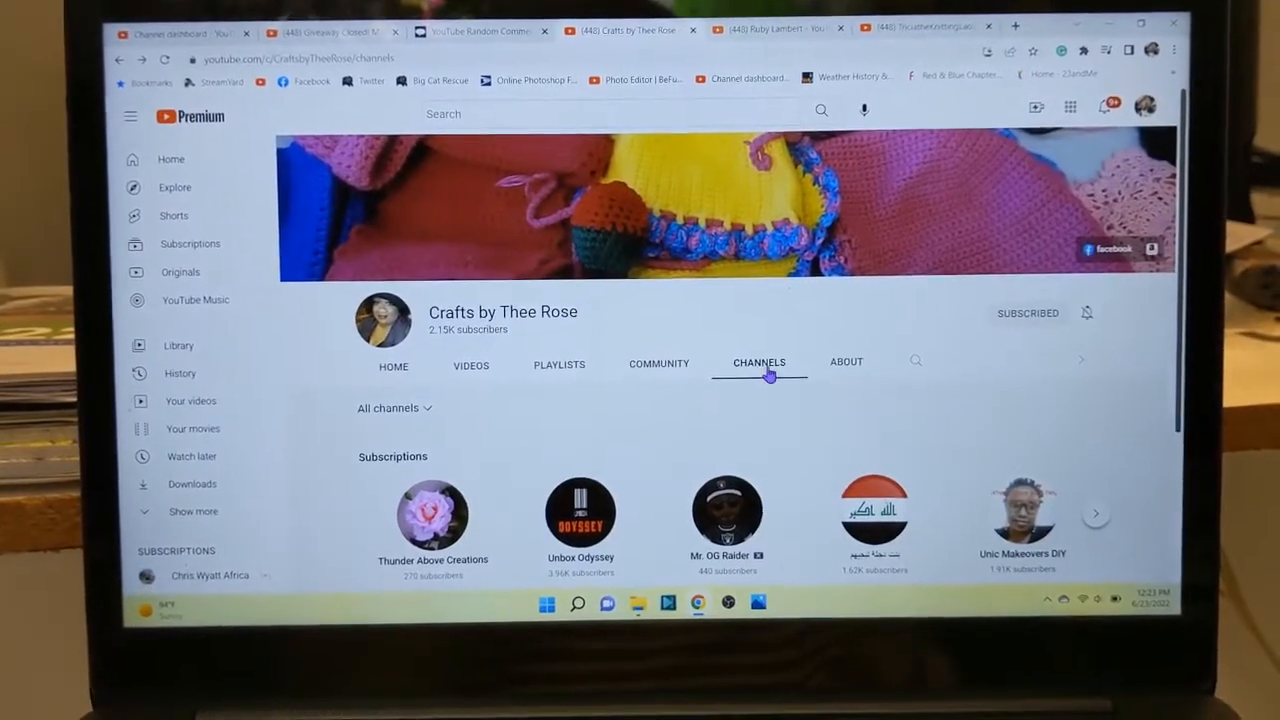
pyautogui.scroll(-3)
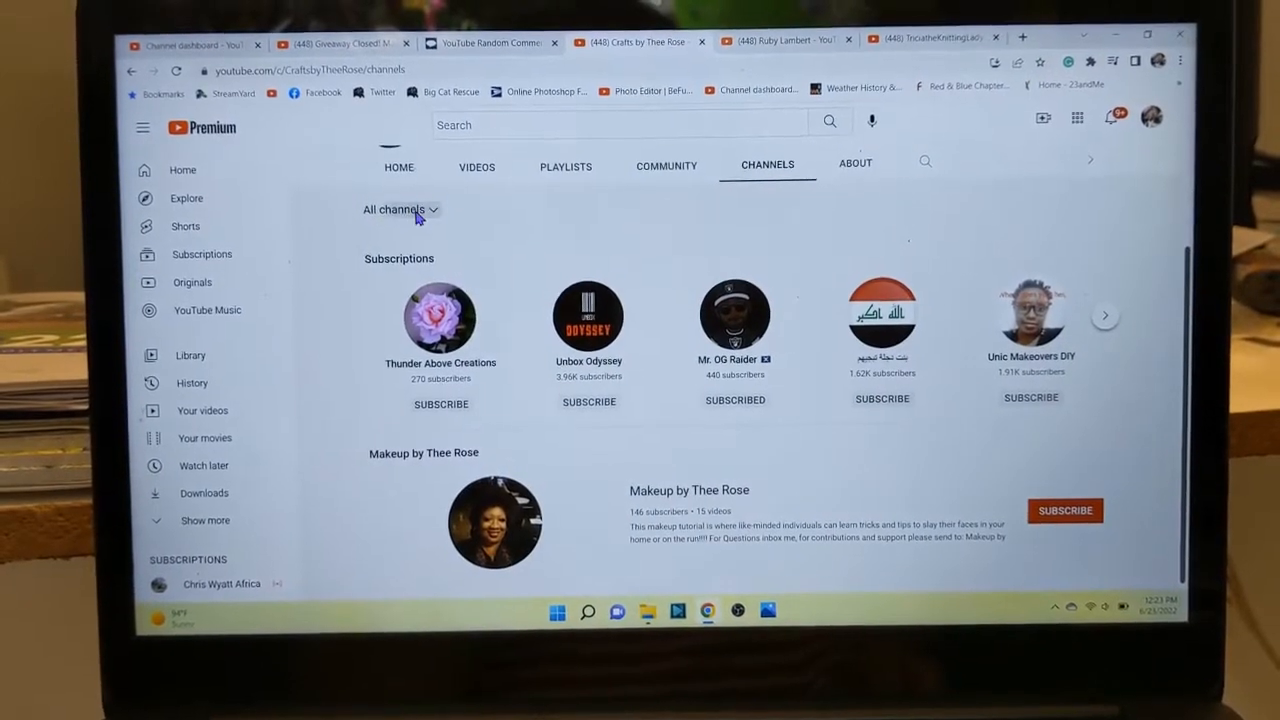
pyautogui.click(398, 210)
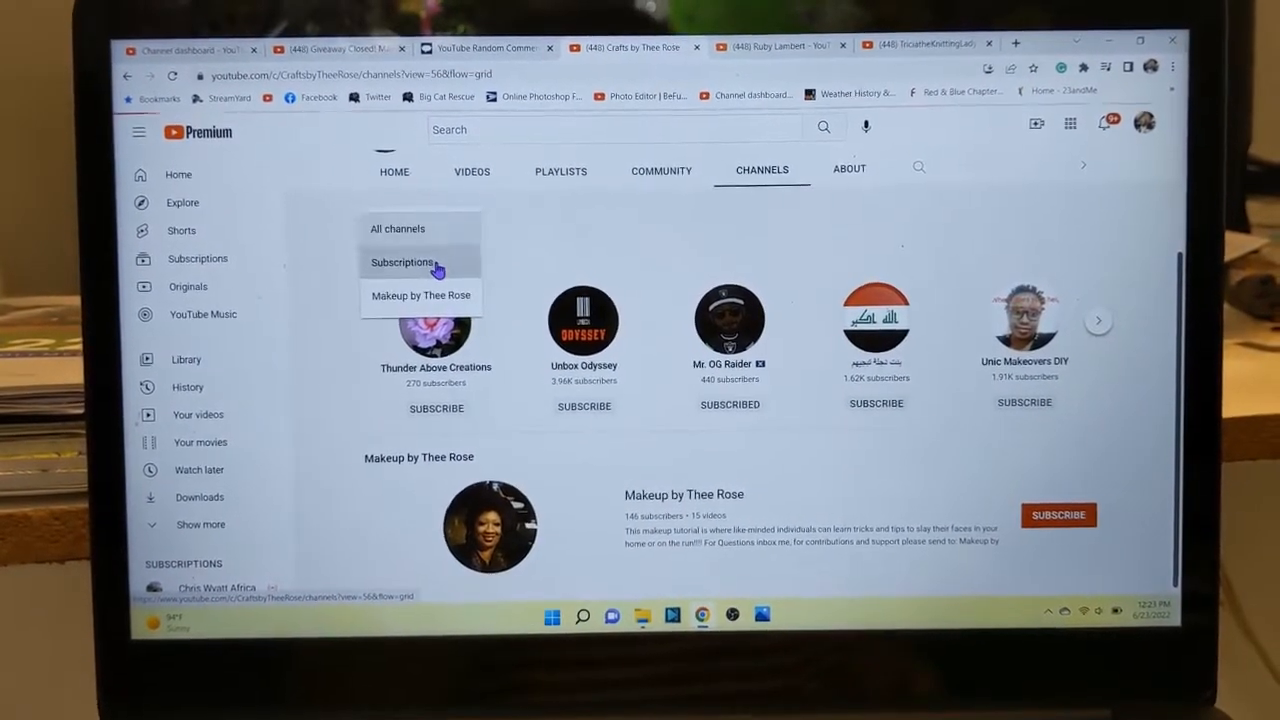
pyautogui.click(402, 262)
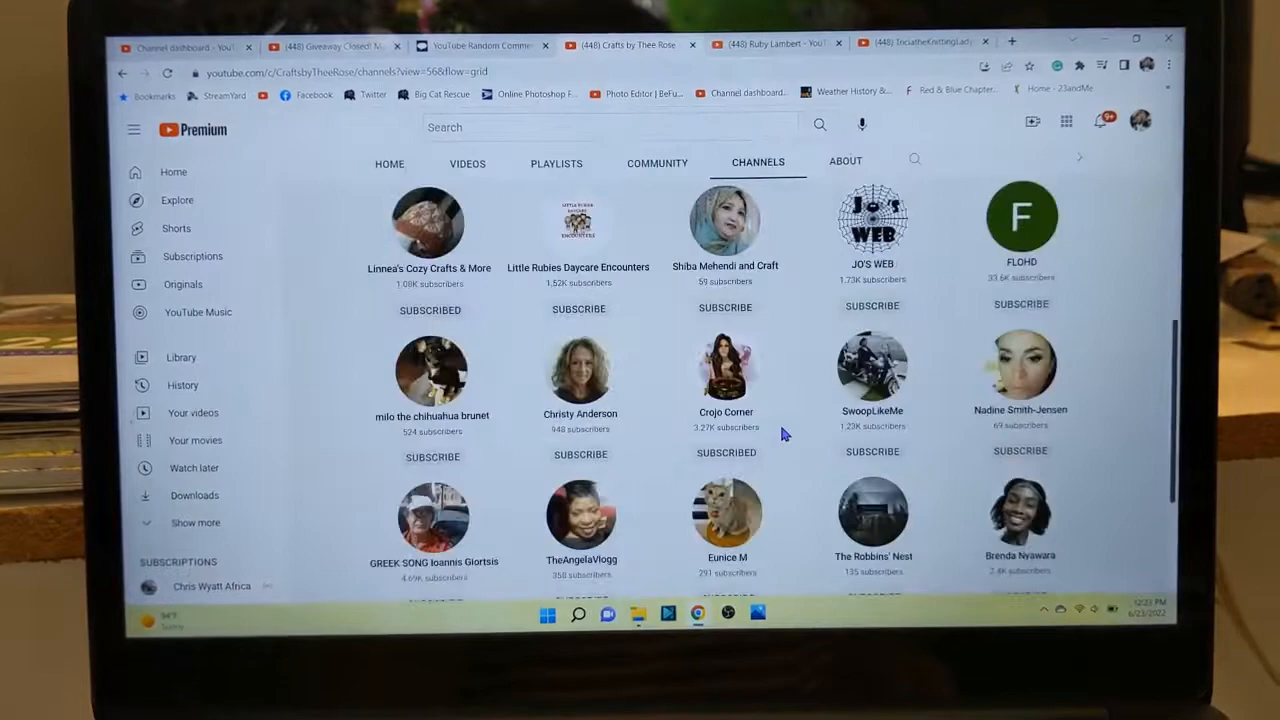
# - Scroll far down through the long list of subscribed channels
pyautogui.scroll(-3)
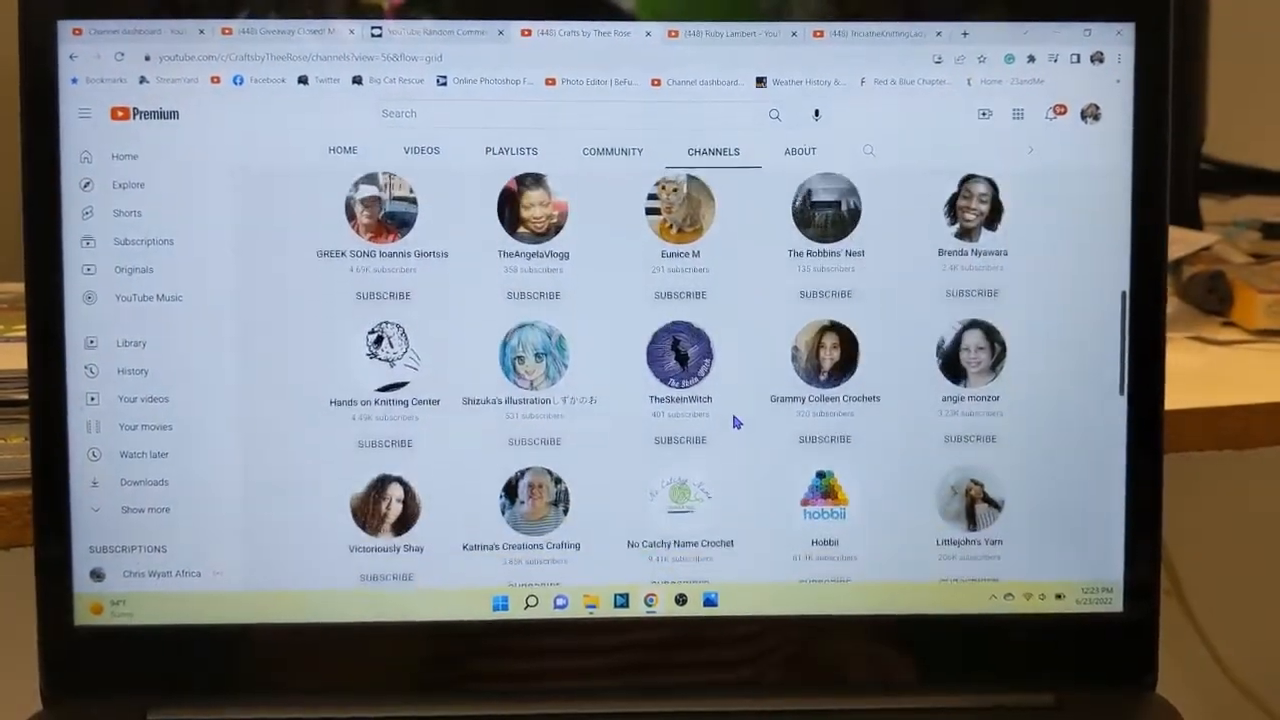
pyautogui.scroll(-3)
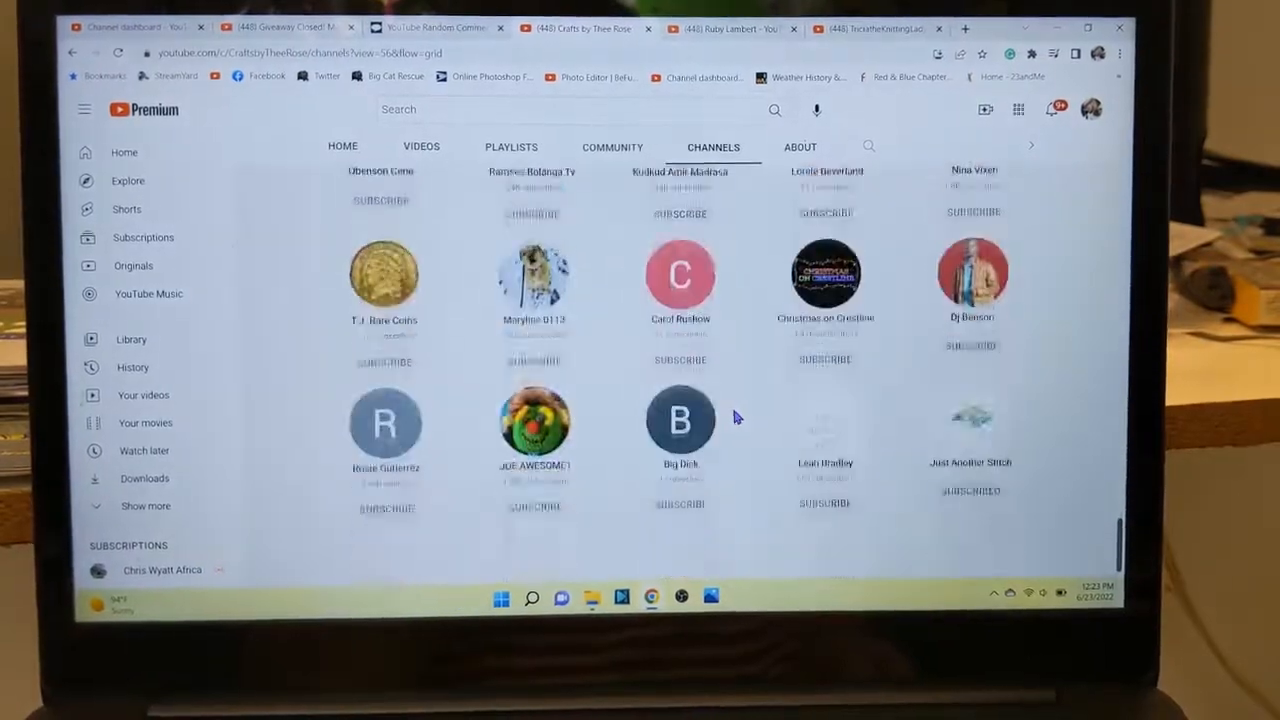
pyautogui.scroll(-3)
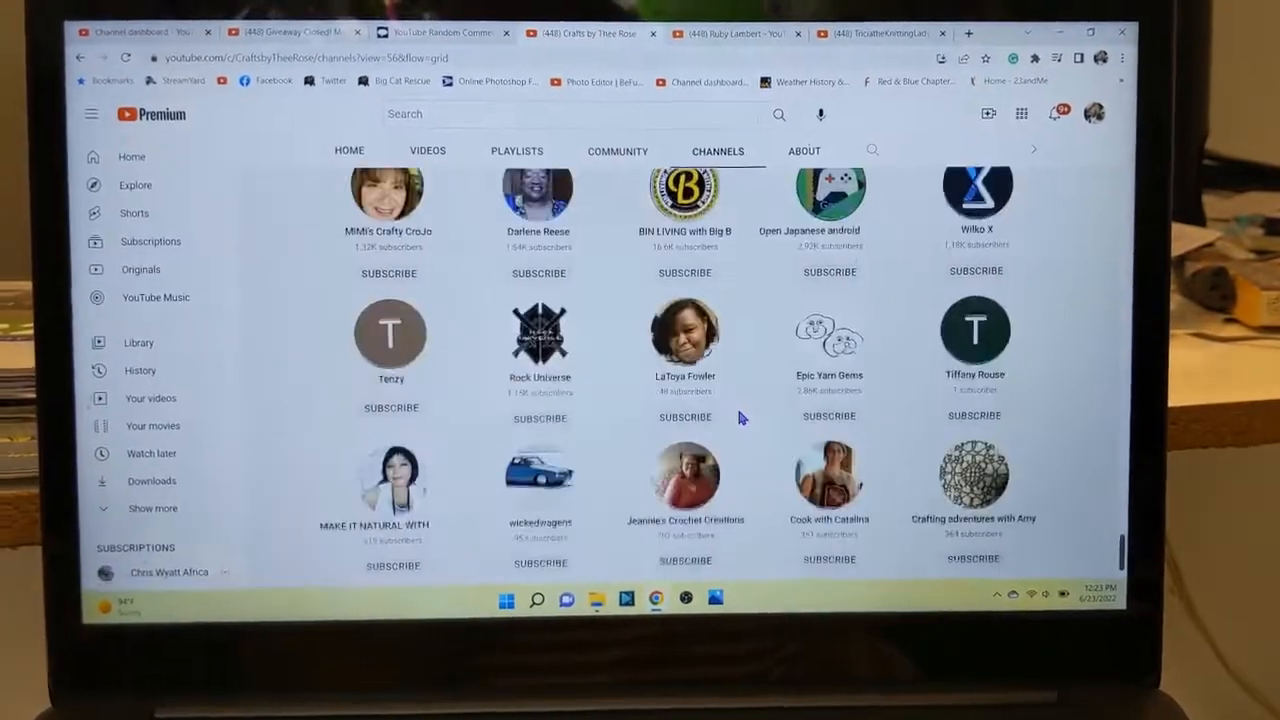
pyautogui.scroll(-3)
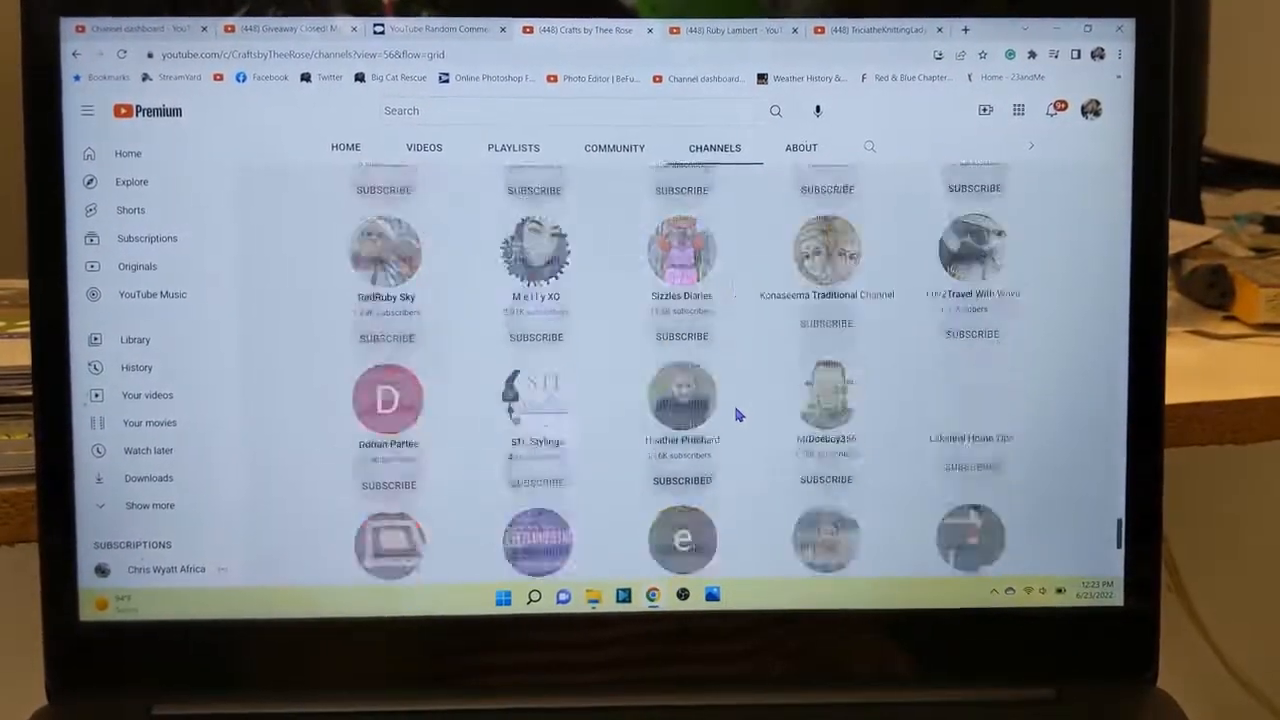
pyautogui.scroll(-3)
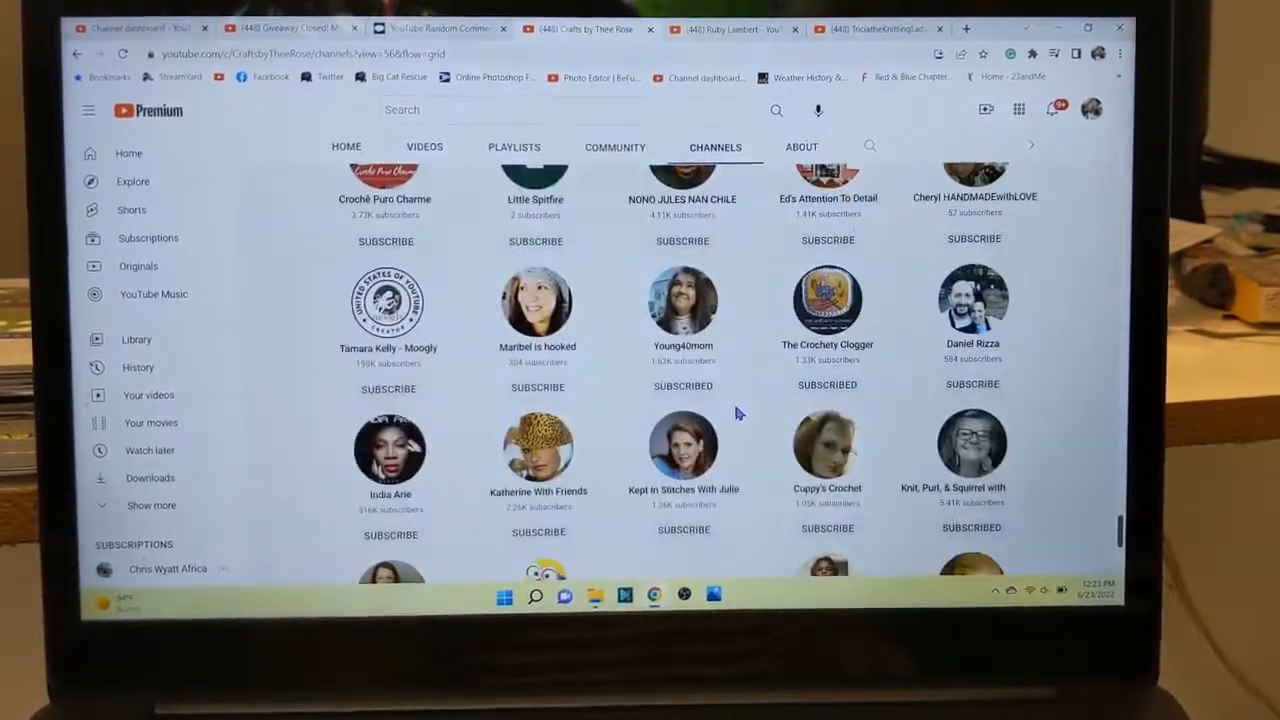
pyautogui.scroll(-3)
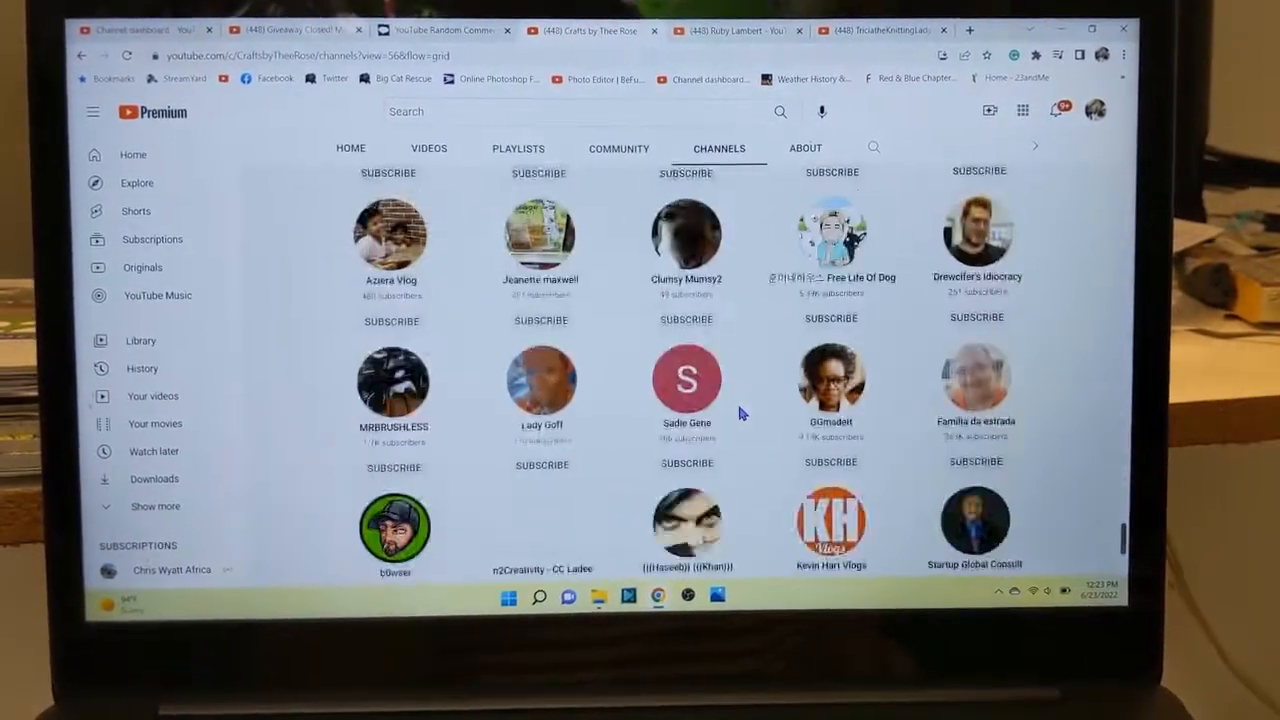
pyautogui.scroll(-3)
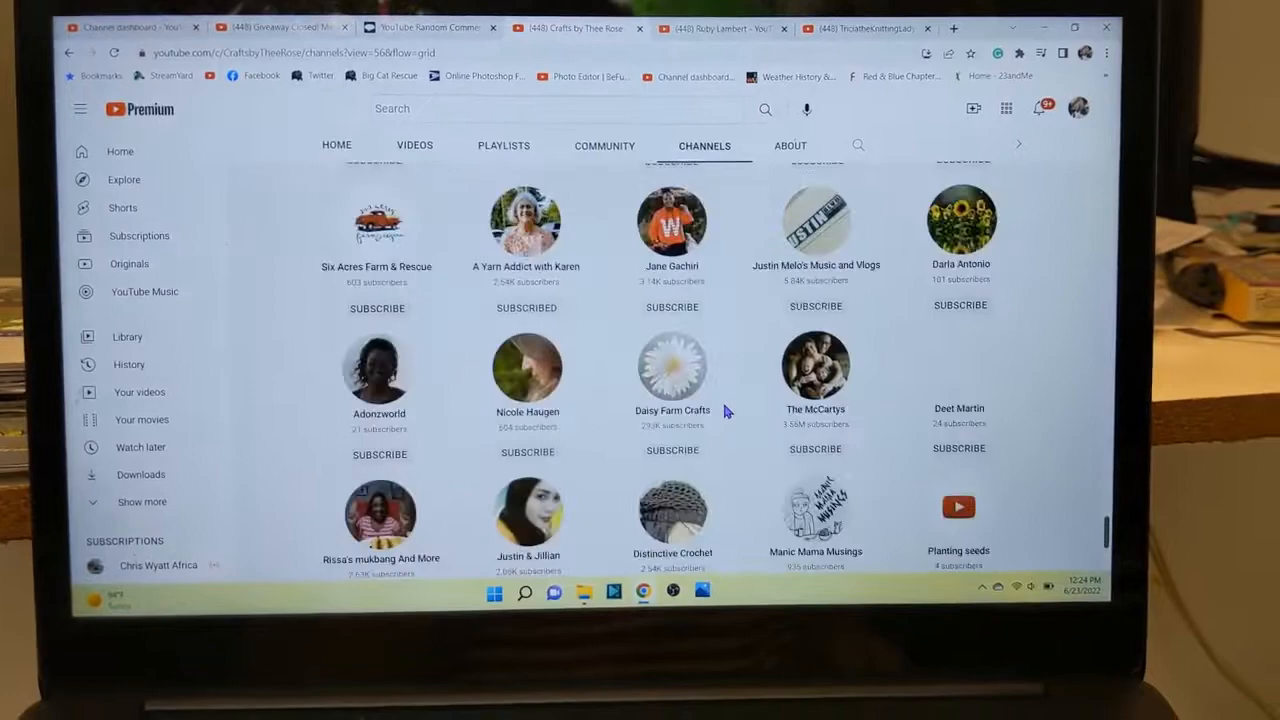
pyautogui.scroll(-3)
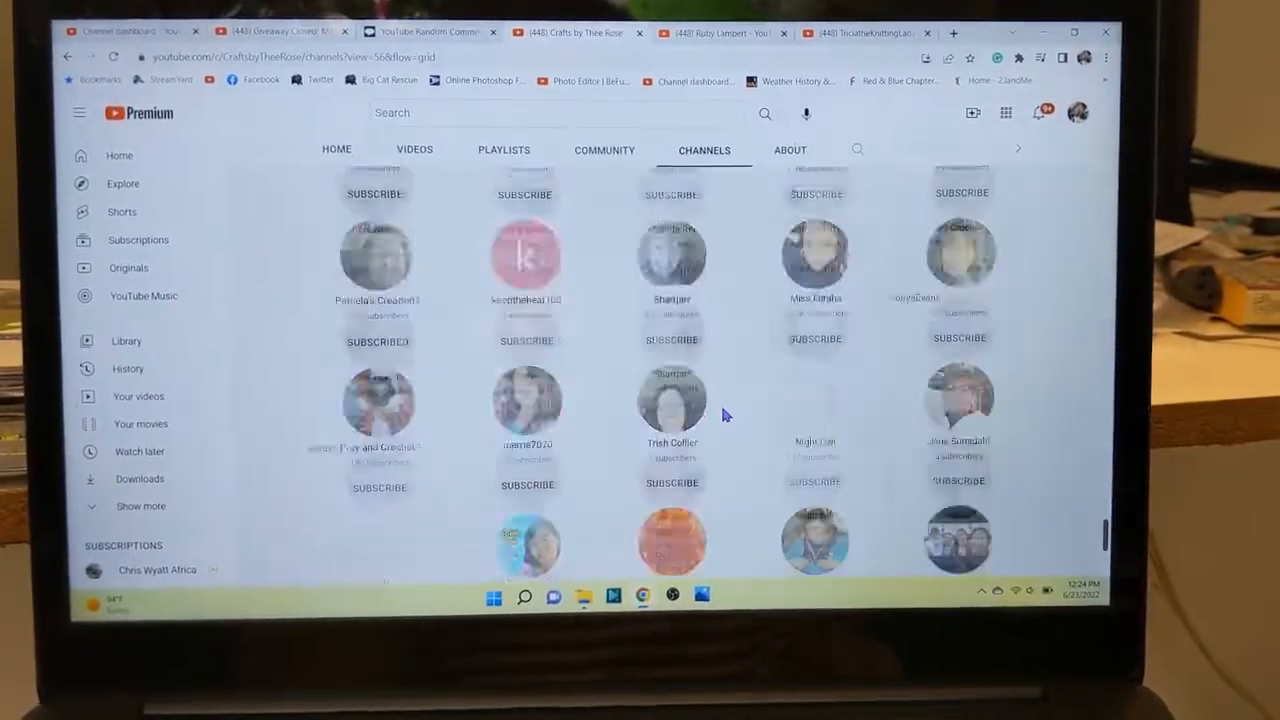
pyautogui.scroll(-3)
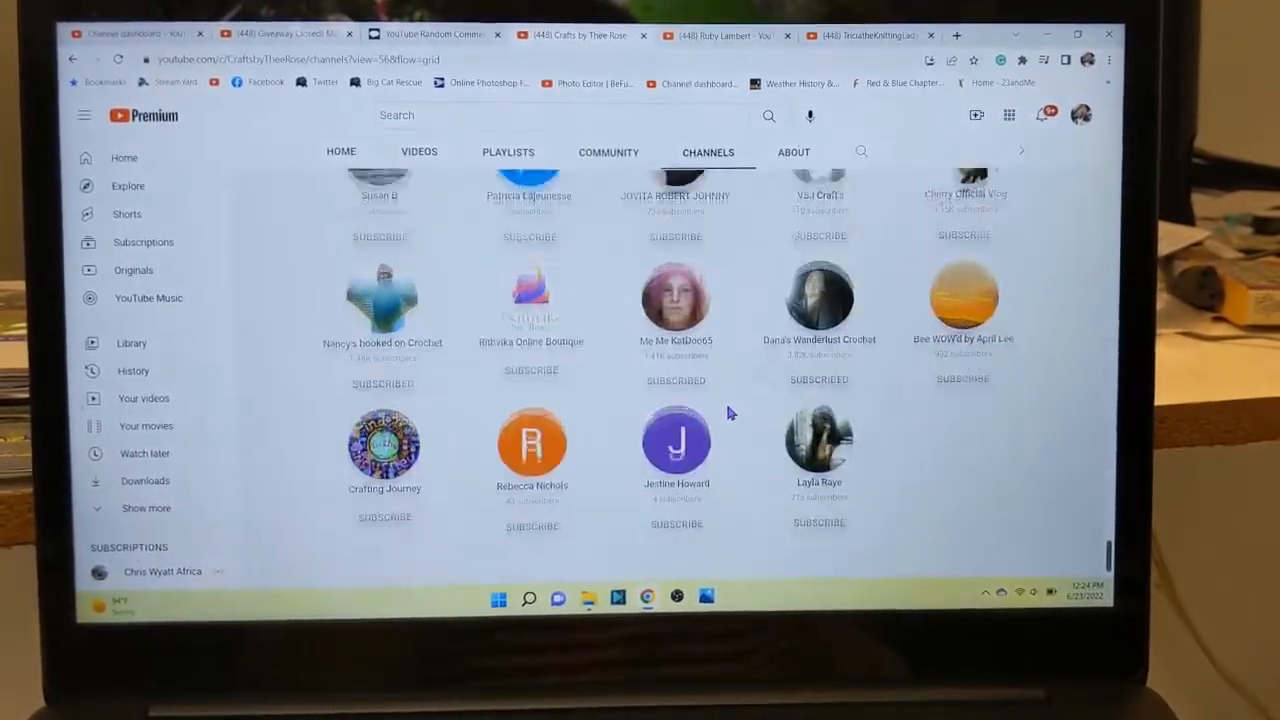
pyautogui.scroll(-3)
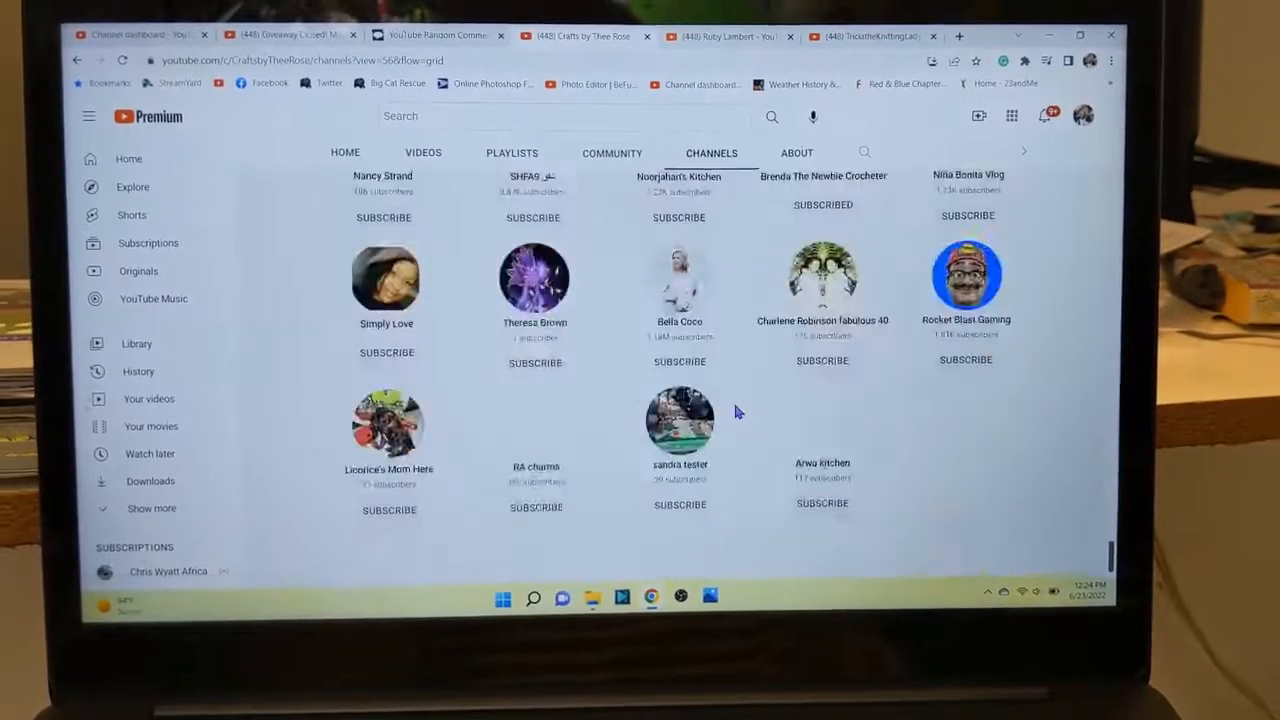
pyautogui.scroll(-3)
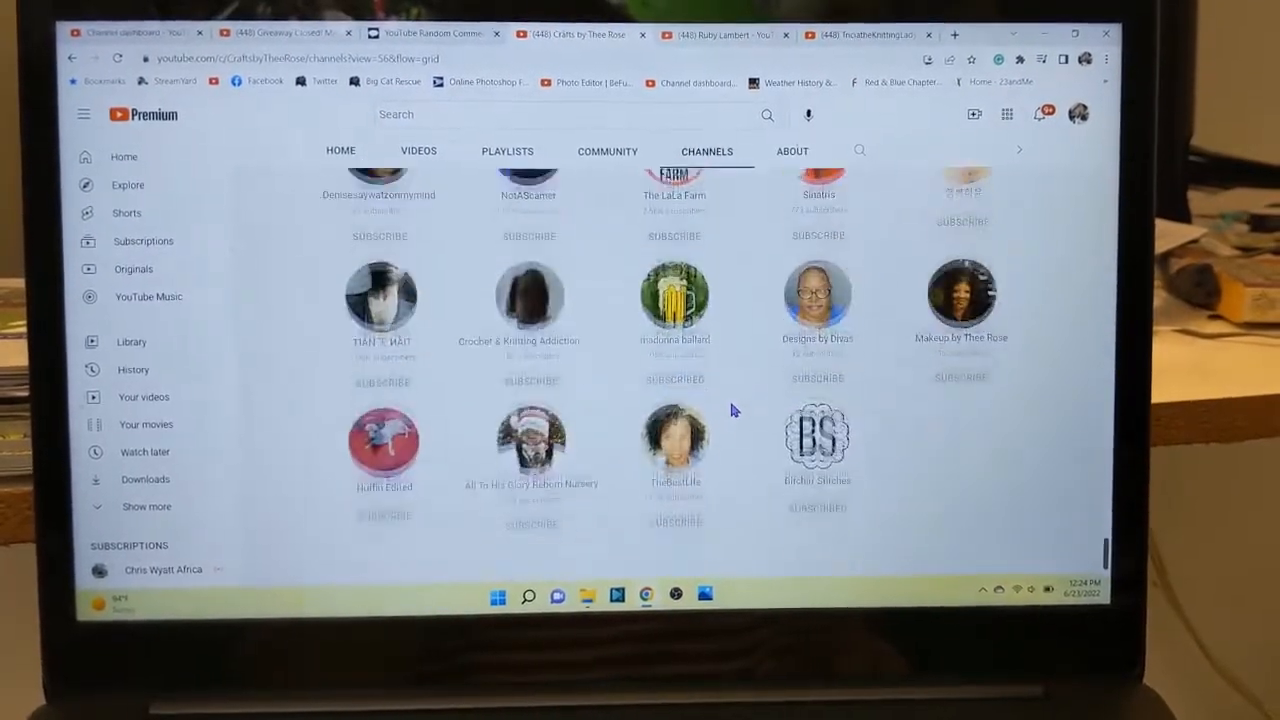
pyautogui.scroll(-3)
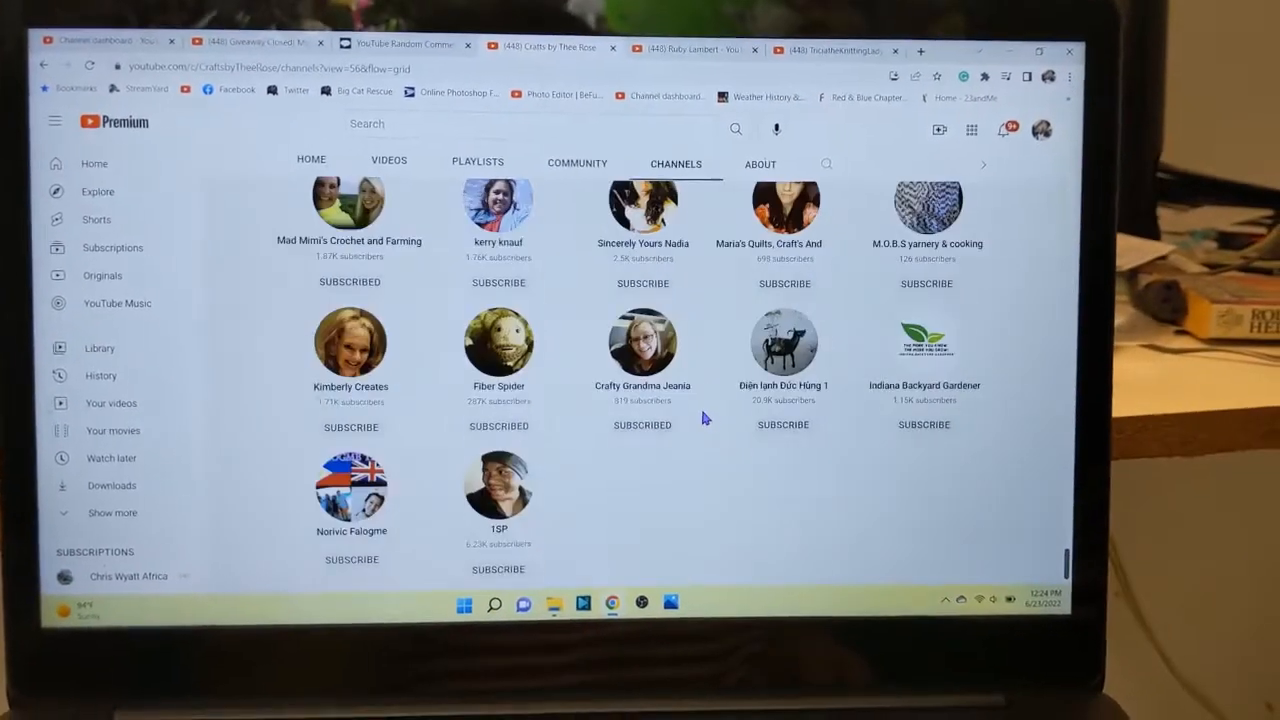
pyautogui.scroll(-3)
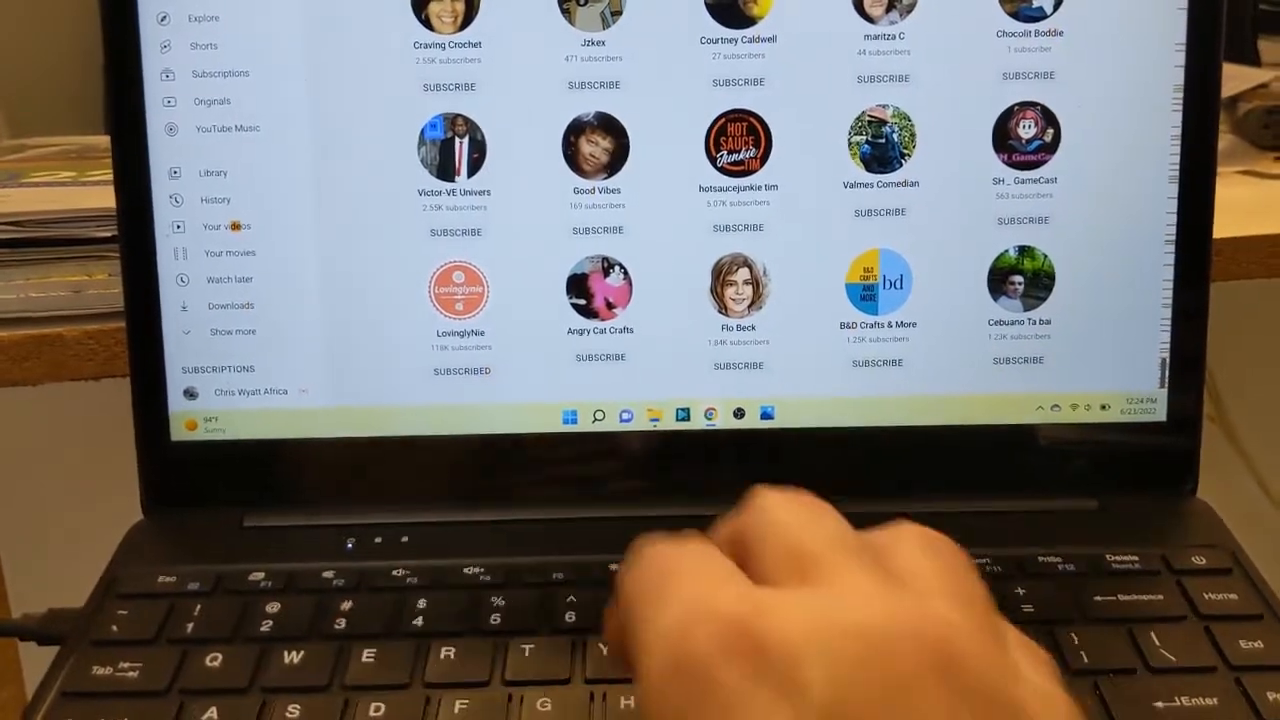
pyautogui.scroll(-3)
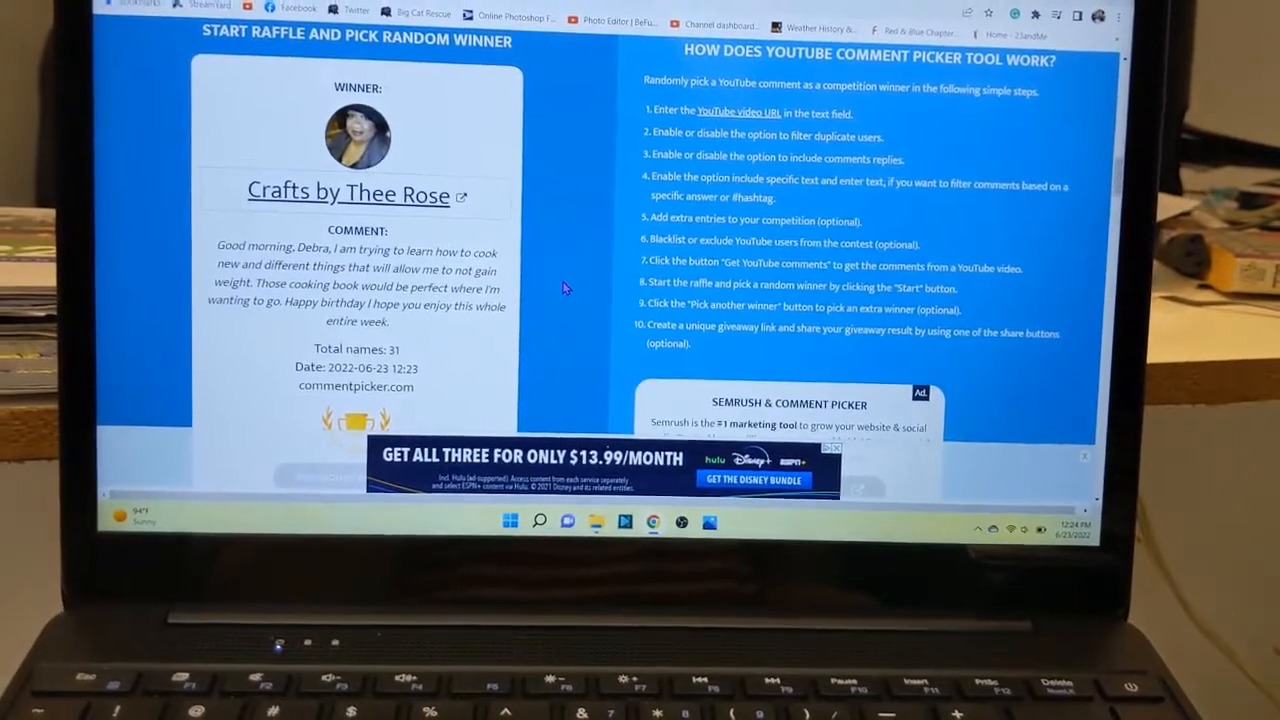
pyautogui.scroll(-3)
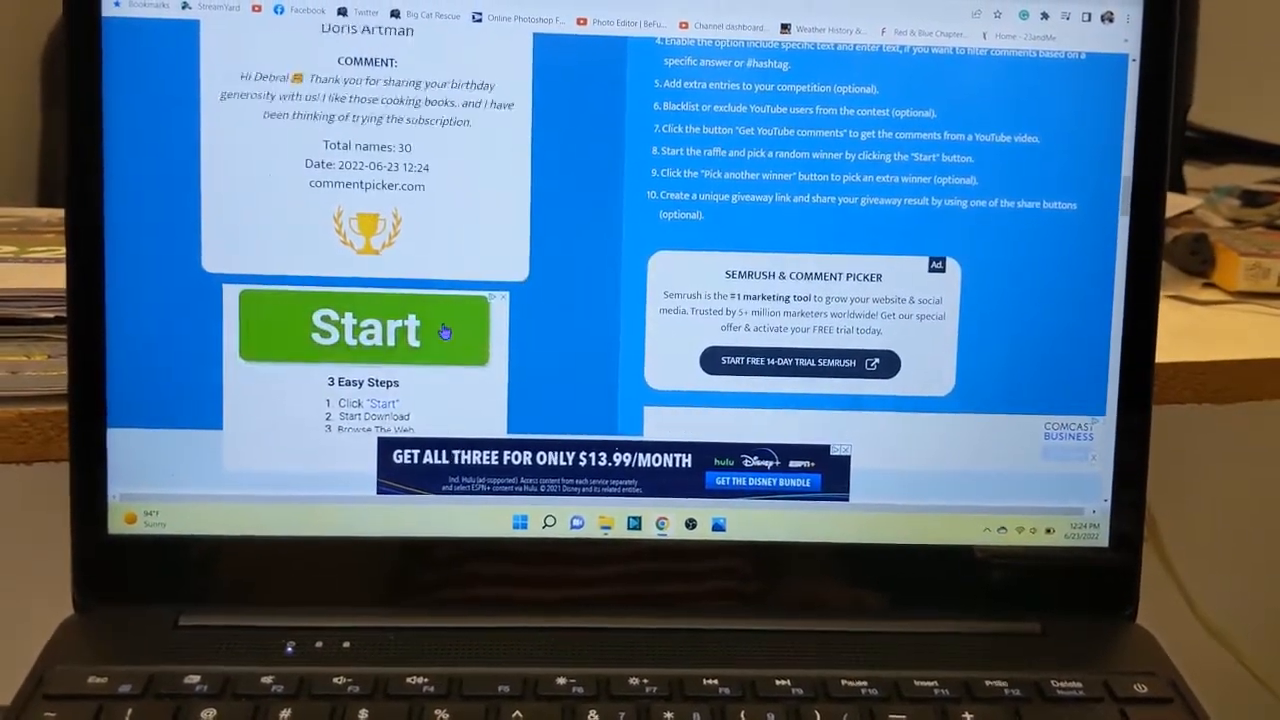
pyautogui.click(364, 328)
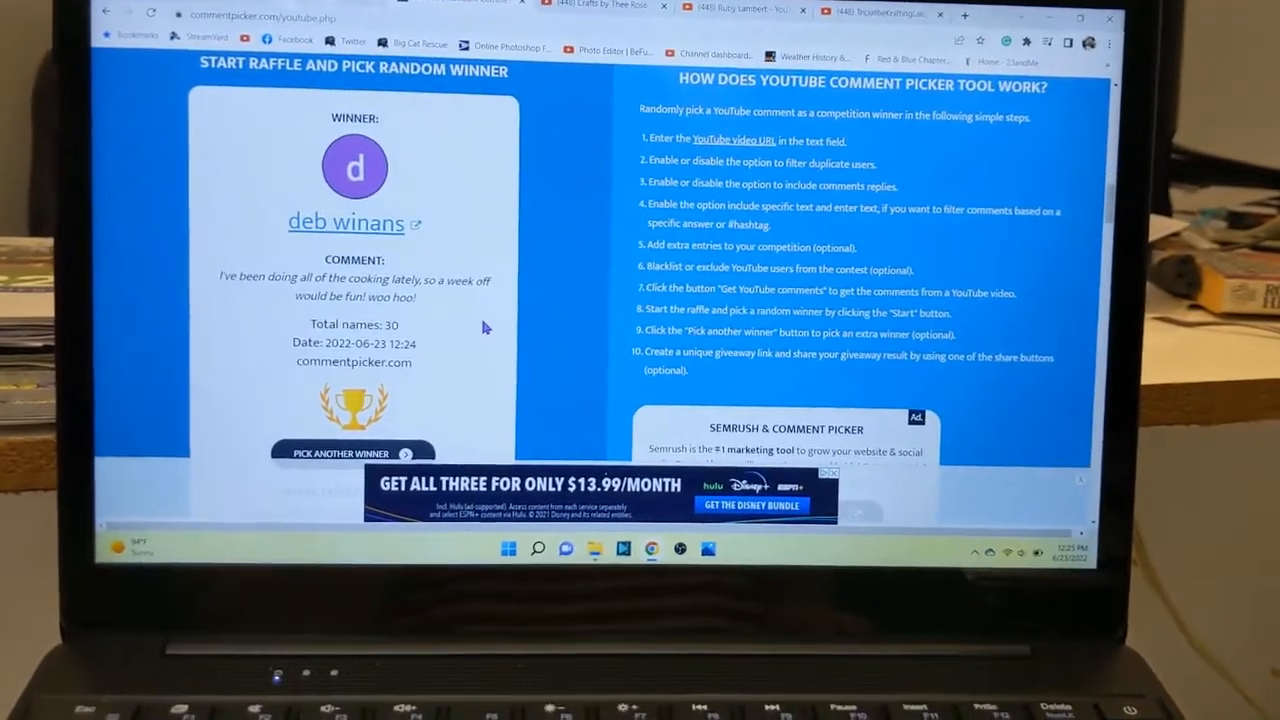
pyautogui.scroll(-3)
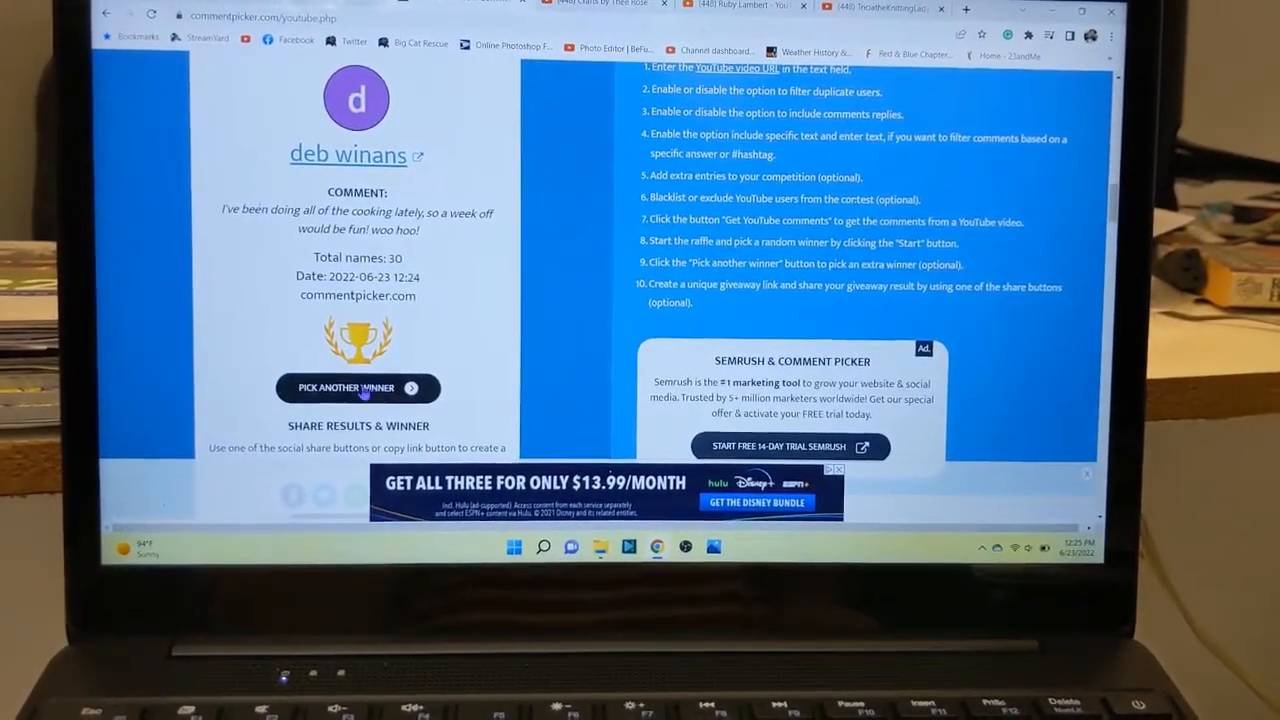
pyautogui.click(348, 156)
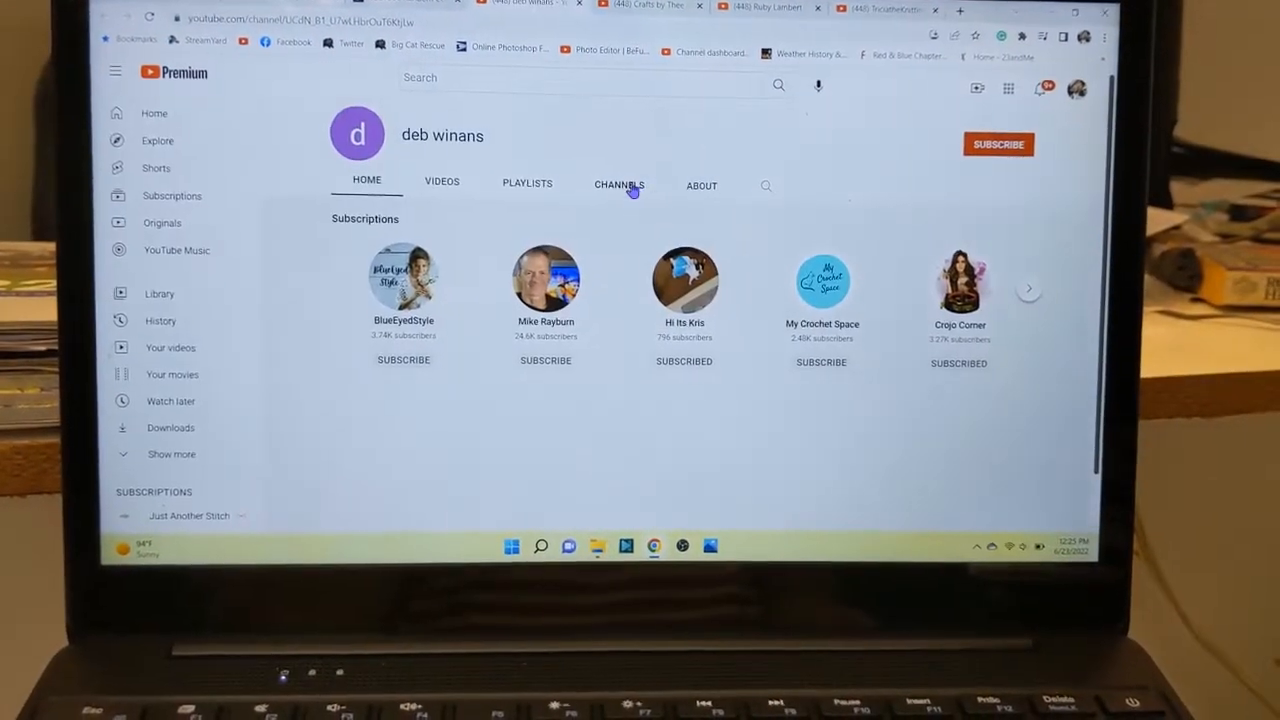
# - Browse deb winans's Channels tab, scrolling through her many subscribed crochet channels
pyautogui.click(618, 184)
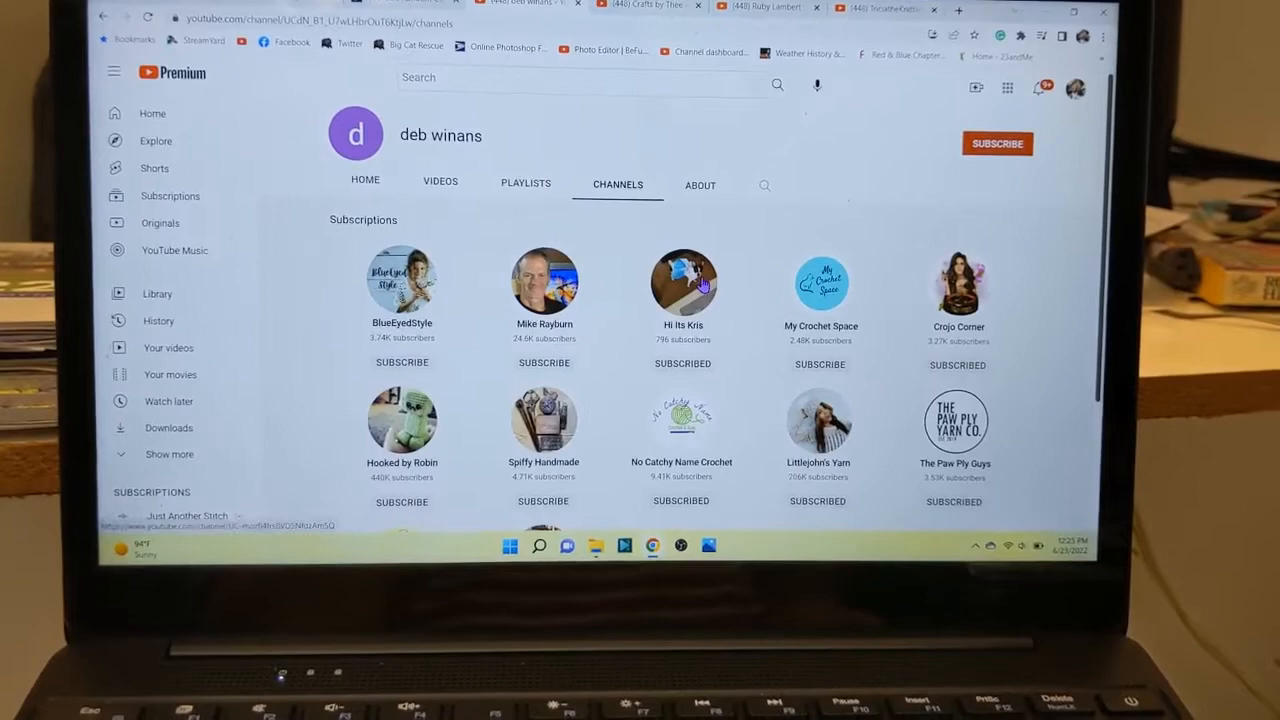
pyautogui.scroll(-3)
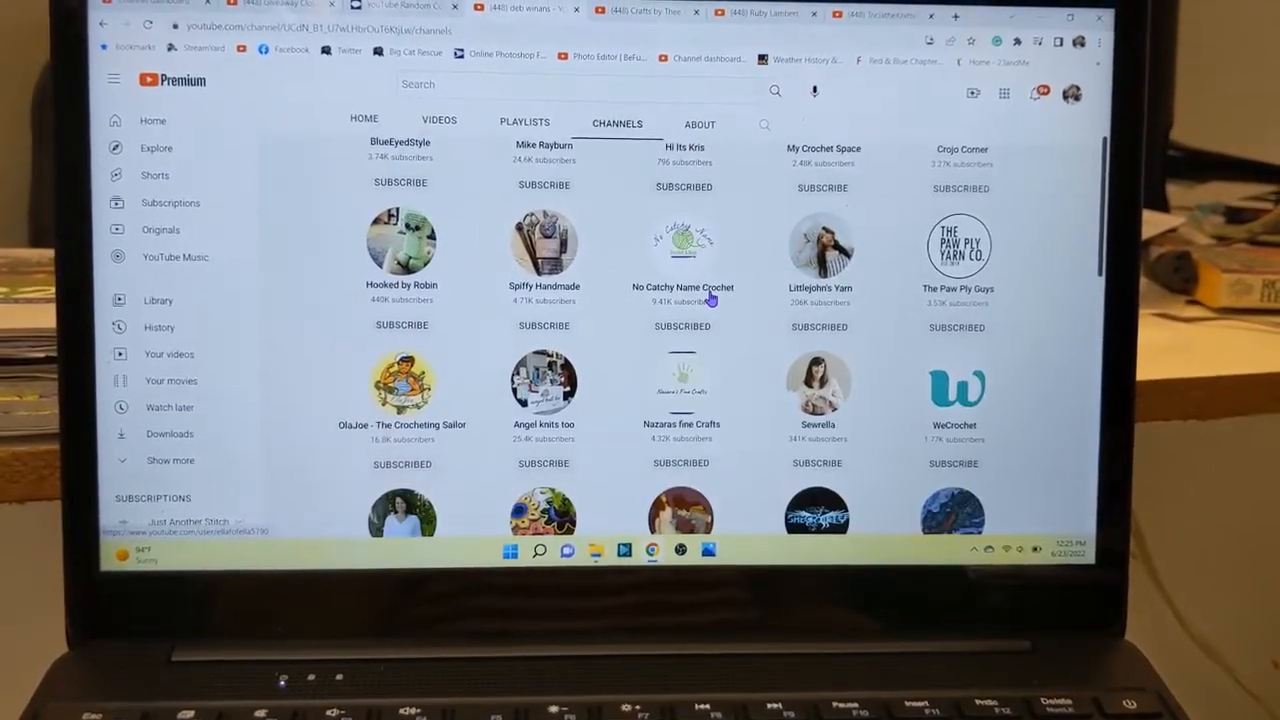
pyautogui.scroll(-3)
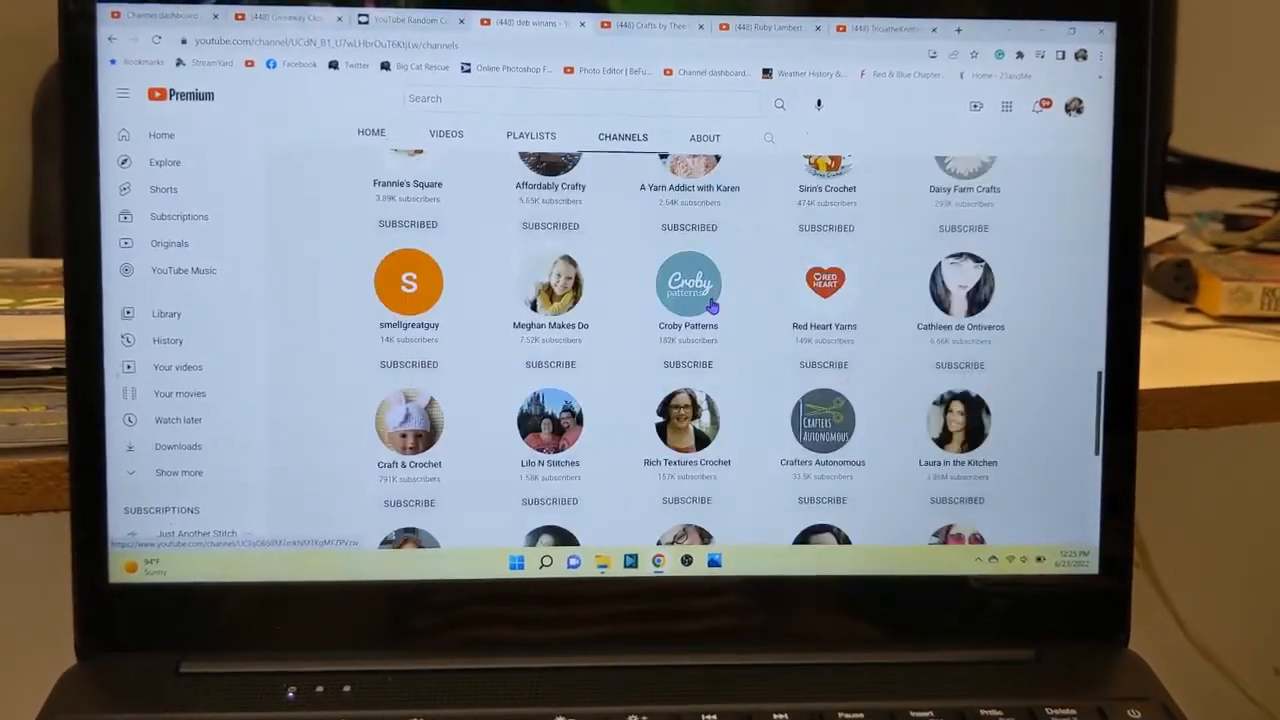
pyautogui.scroll(-3)
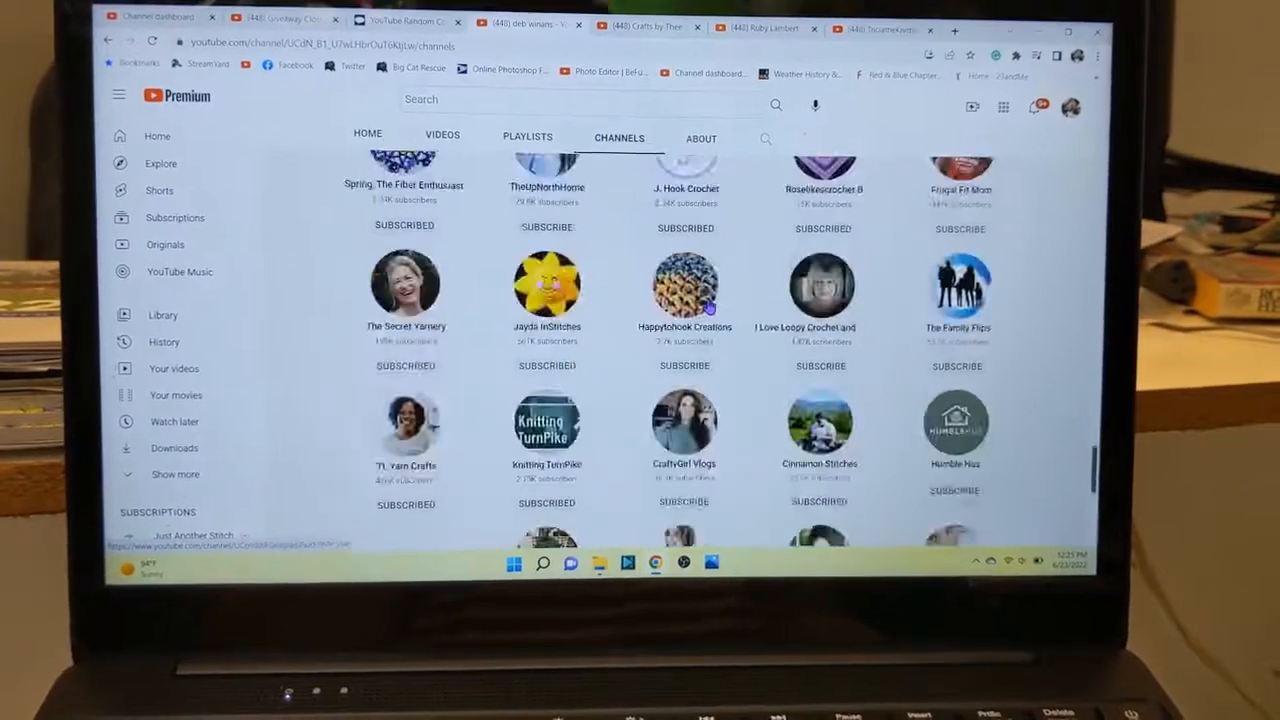
pyautogui.scroll(-3)
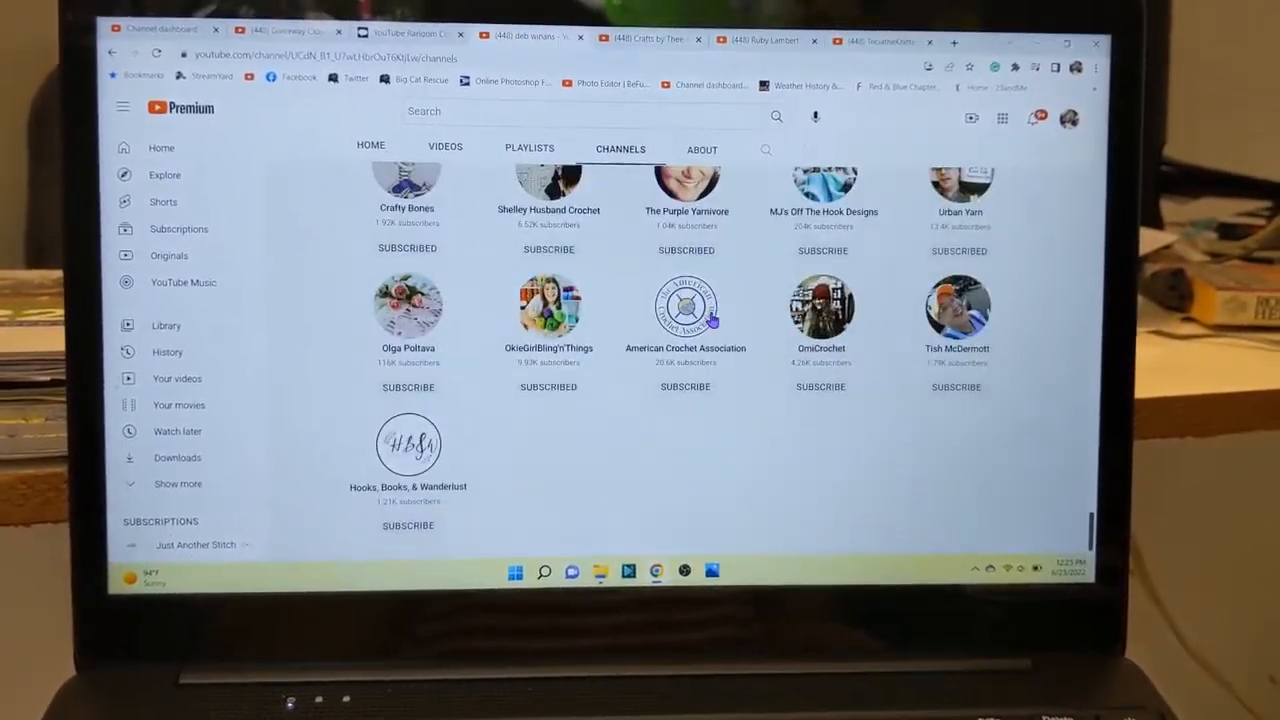
pyautogui.scroll(-3)
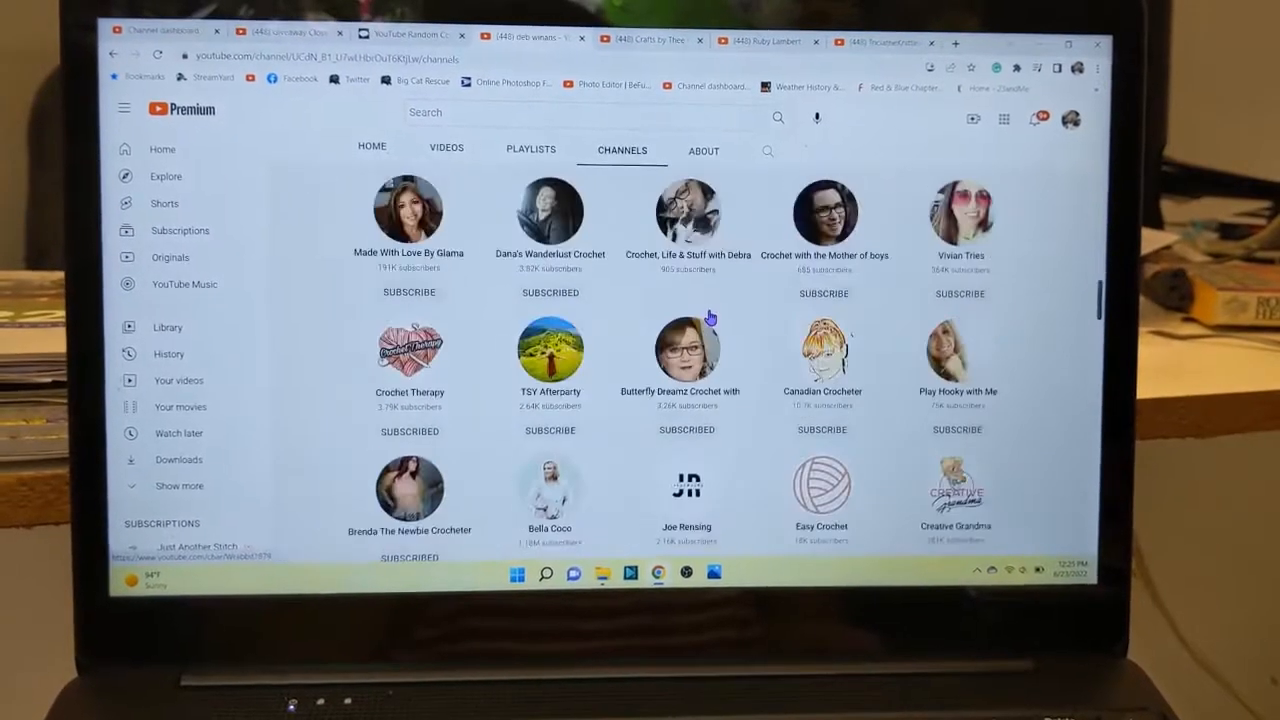